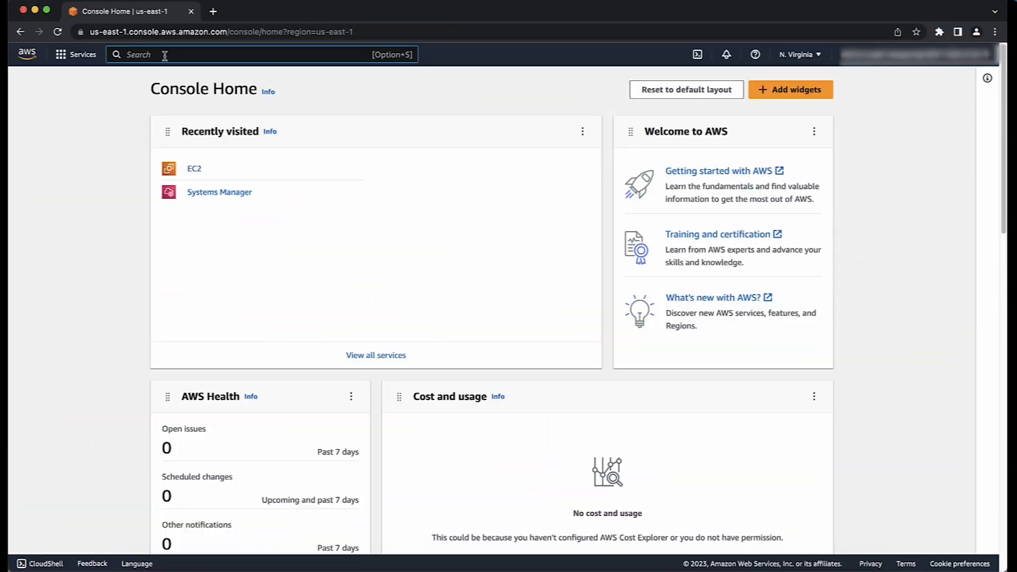
Search the console for EC2 and go to the EC2 dashboard.
click(162, 54)
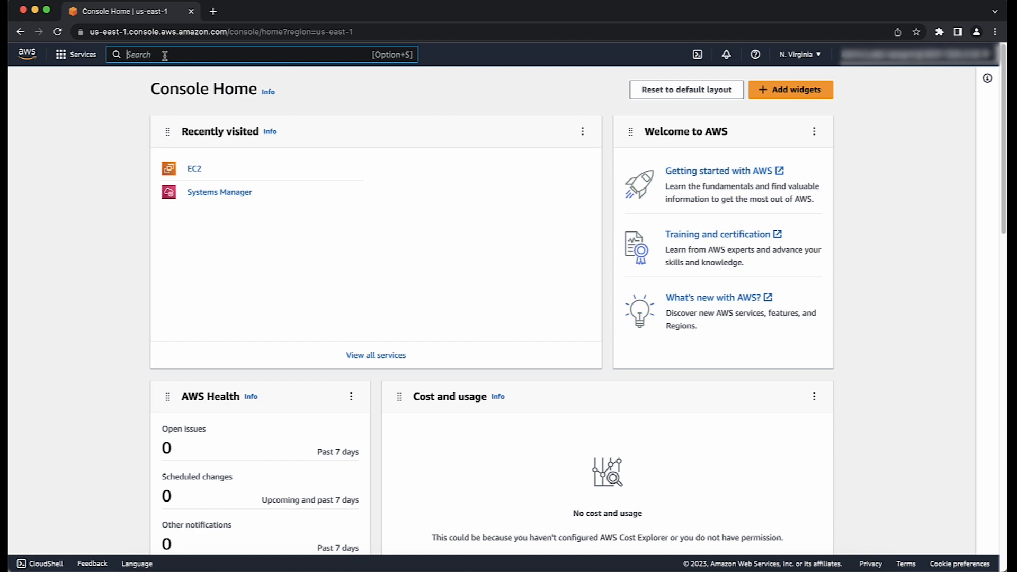
text(EC2)
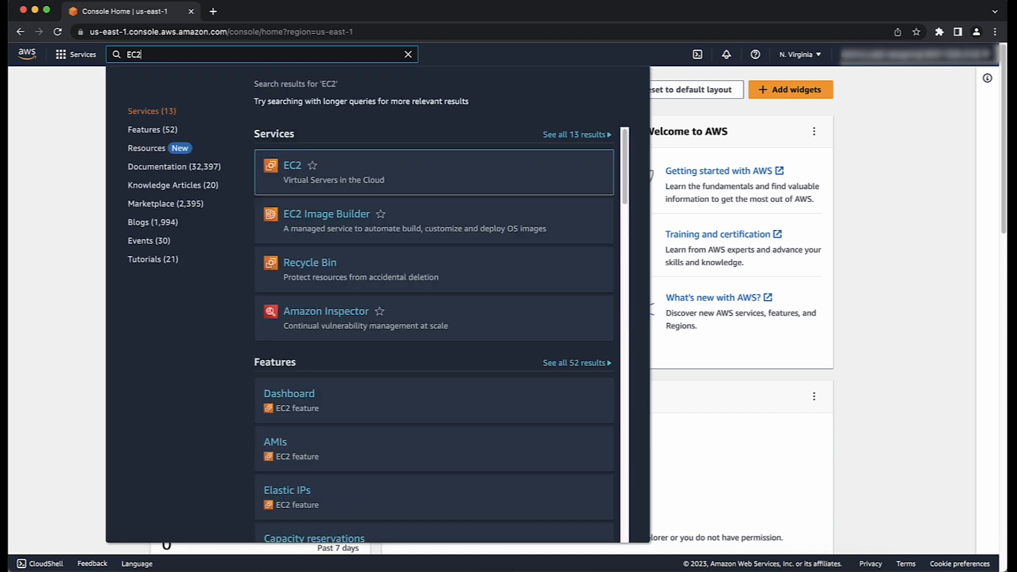
click(292, 165)
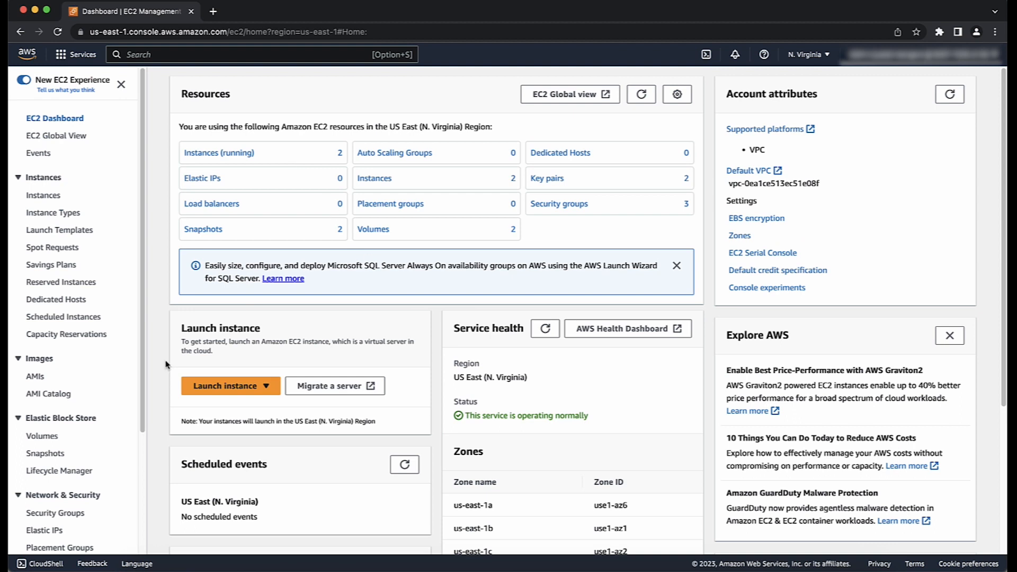
From AMIs owned by me, choose Win_Server_2022 and start launching an instance from it.
click(35, 376)
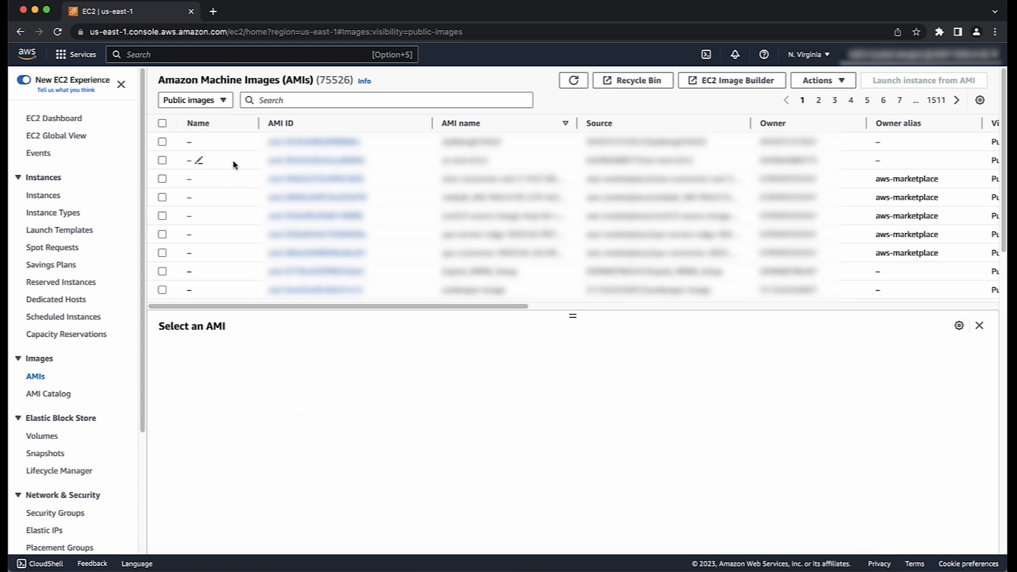
click(195, 100)
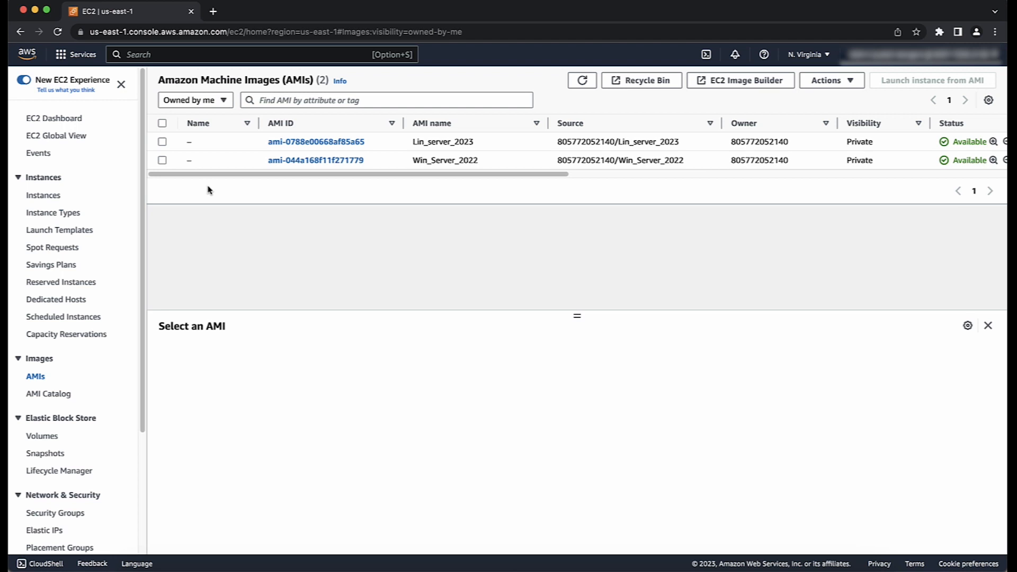
click(162, 160)
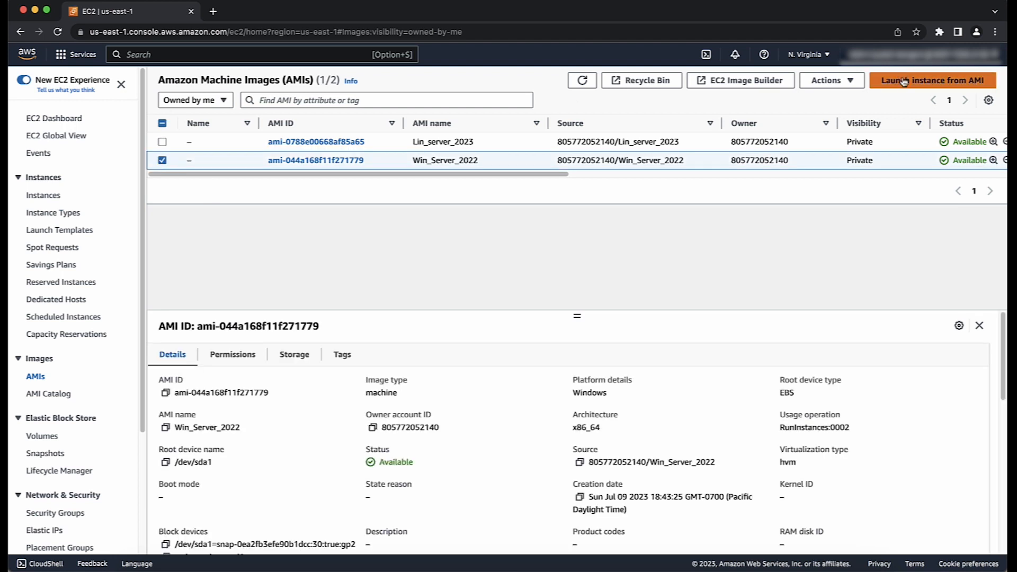
click(931, 79)
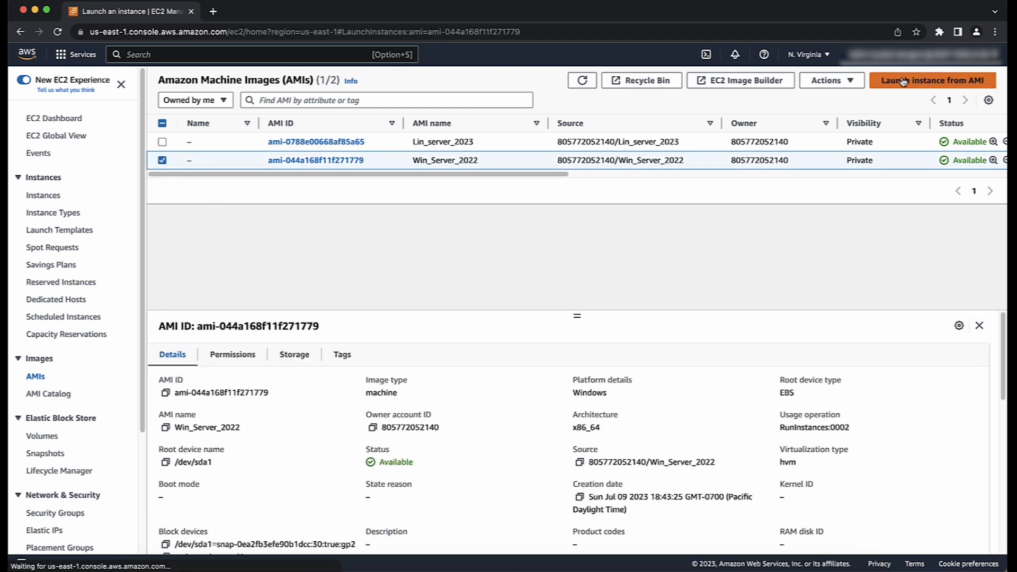
Launch instance Win22AMI with HTTPS/HTTP allowed and the Windows_server_2022 key pair.
click(932, 79)
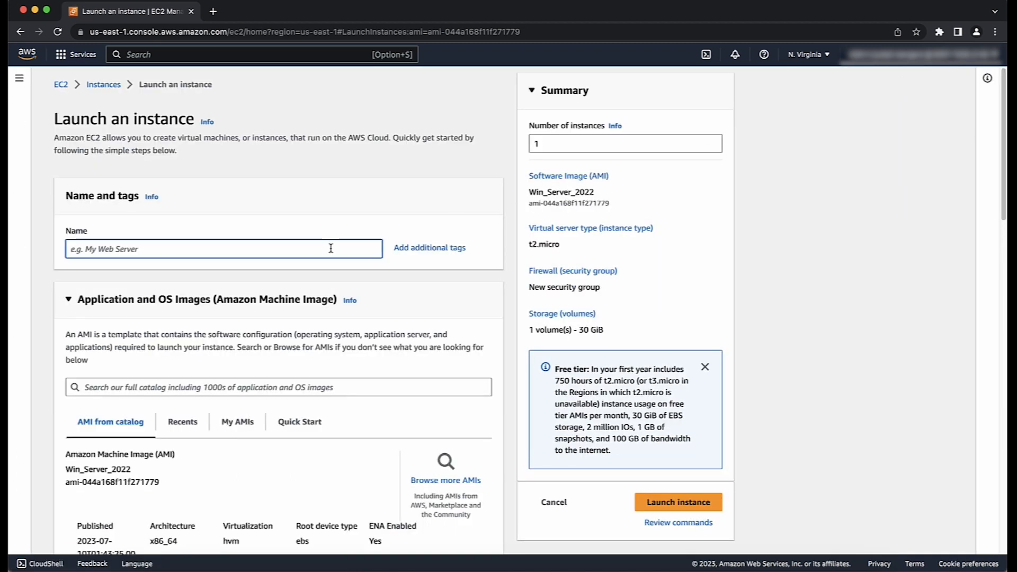
text(Win22AMI)
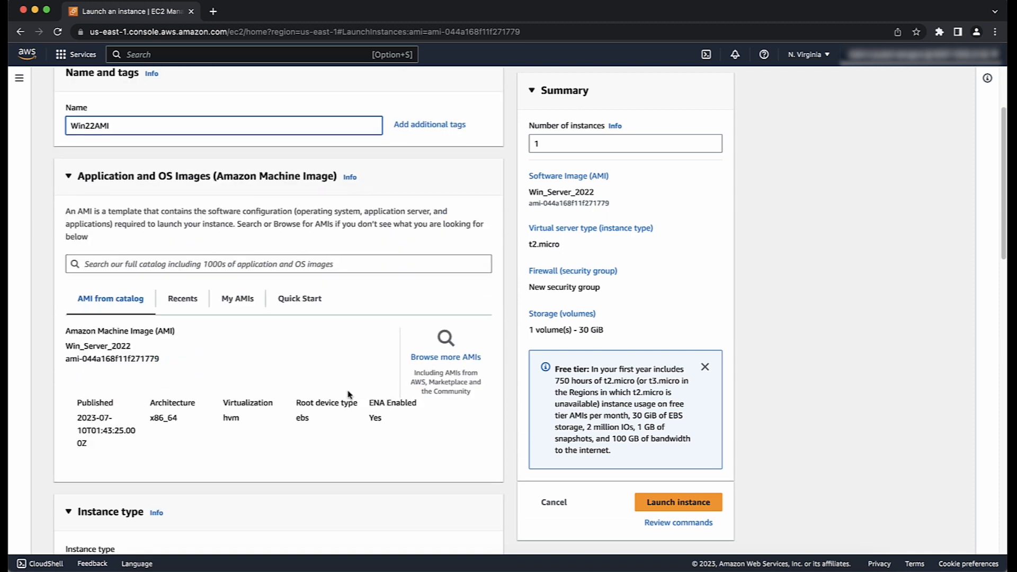
scroll(down, 3)
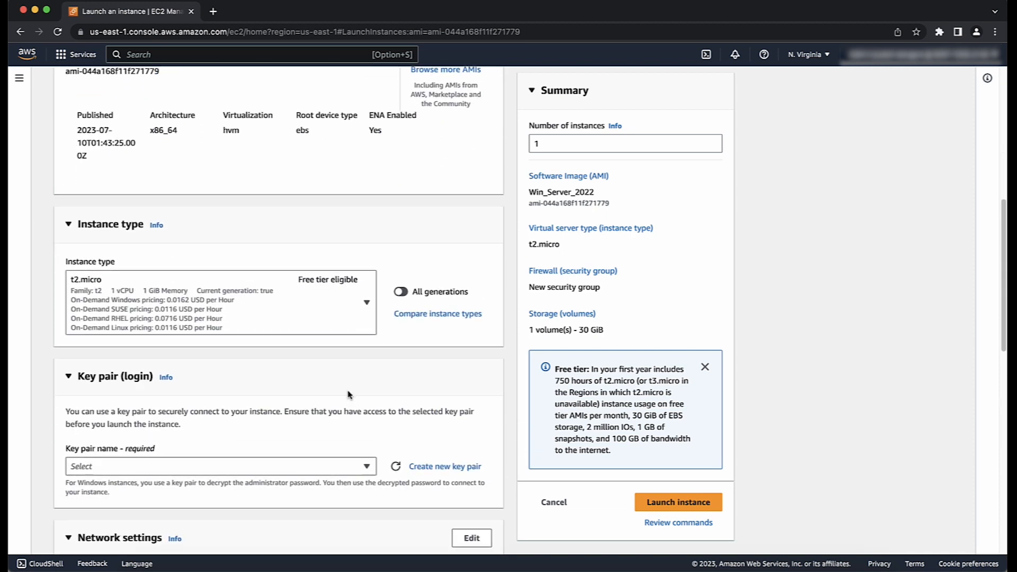
scroll(down, 3)
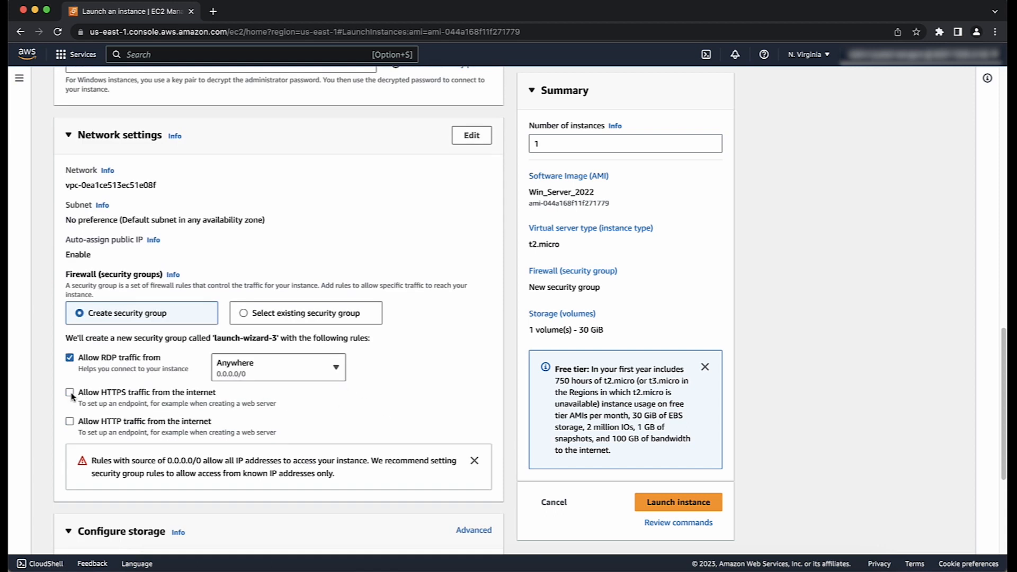
click(70, 392)
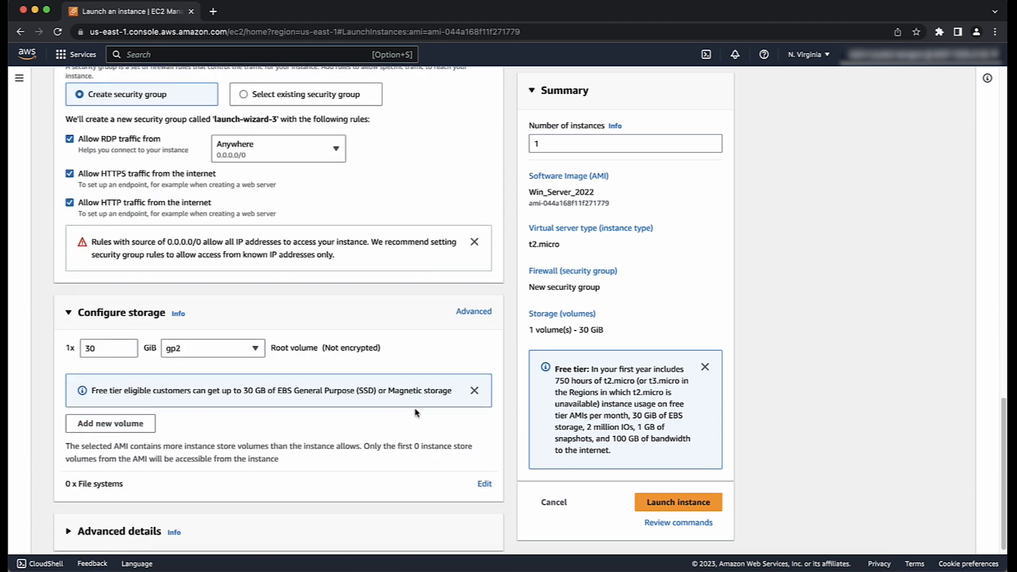
click(220, 90)
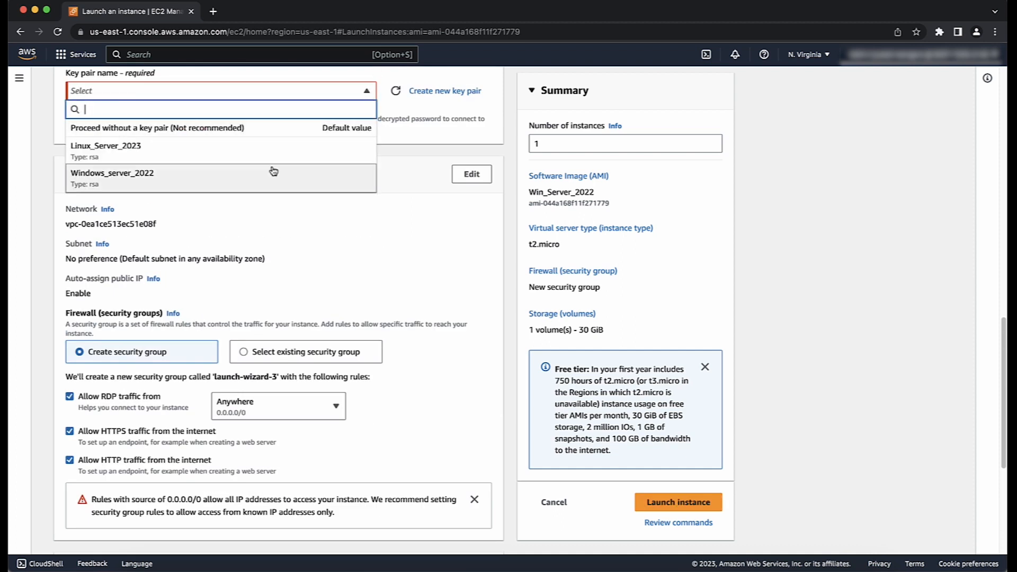
click(112, 173)
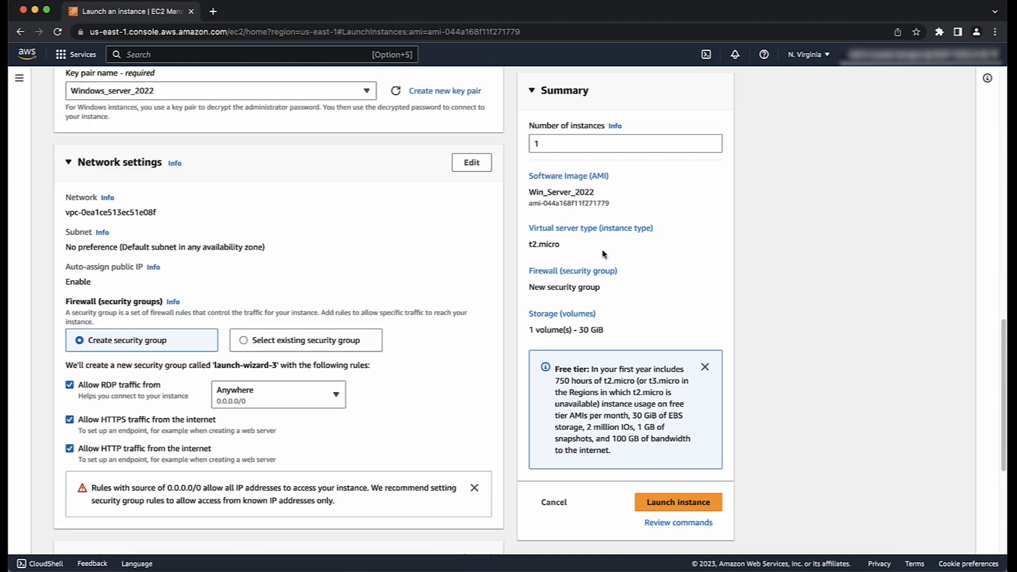
mouse_move(678, 502)
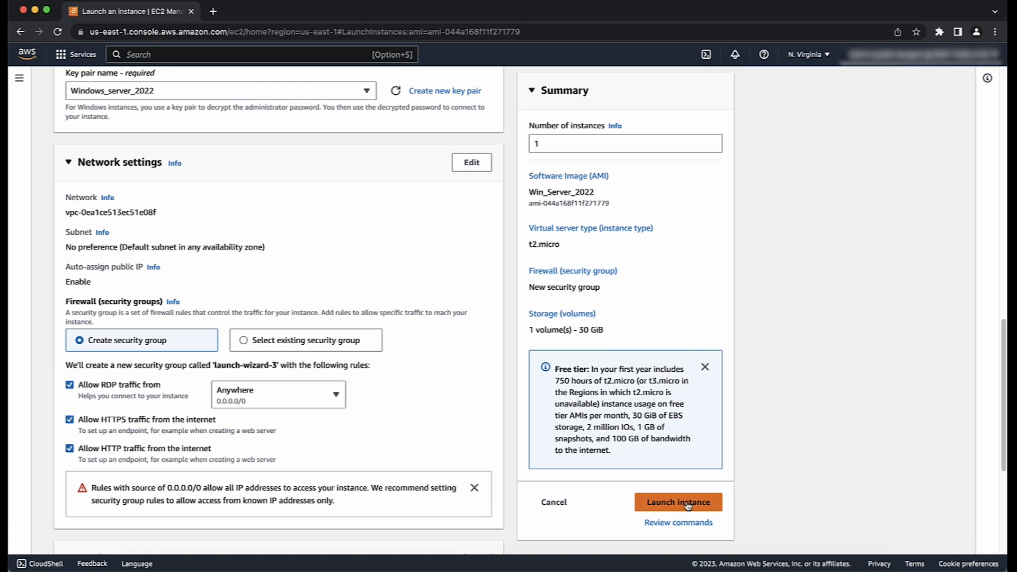
click(677, 503)
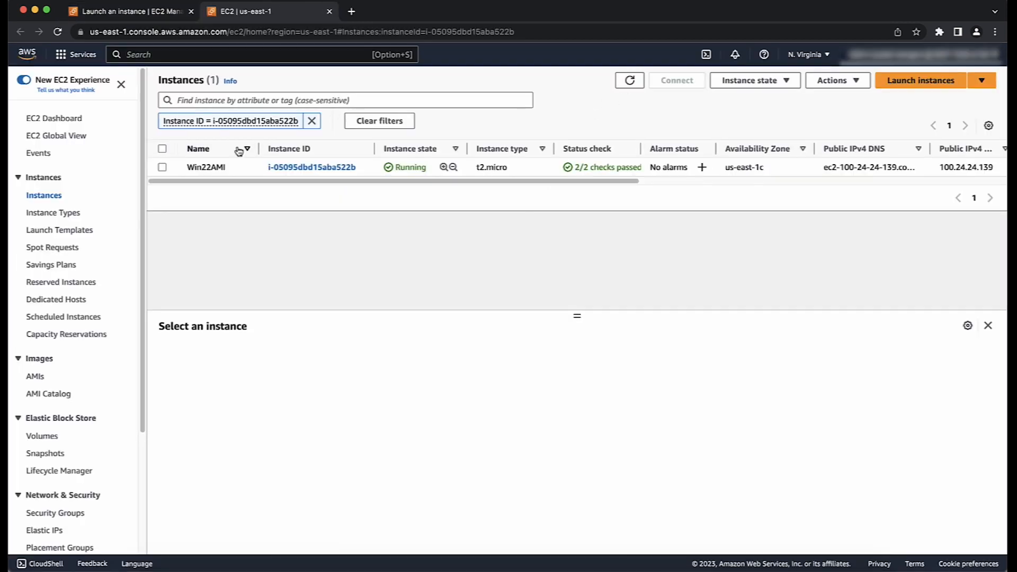
Check Win22AMI's 30 GiB root volume, then go to EBS Volumes for a new 40 GiB gp2 volume.
click(162, 166)
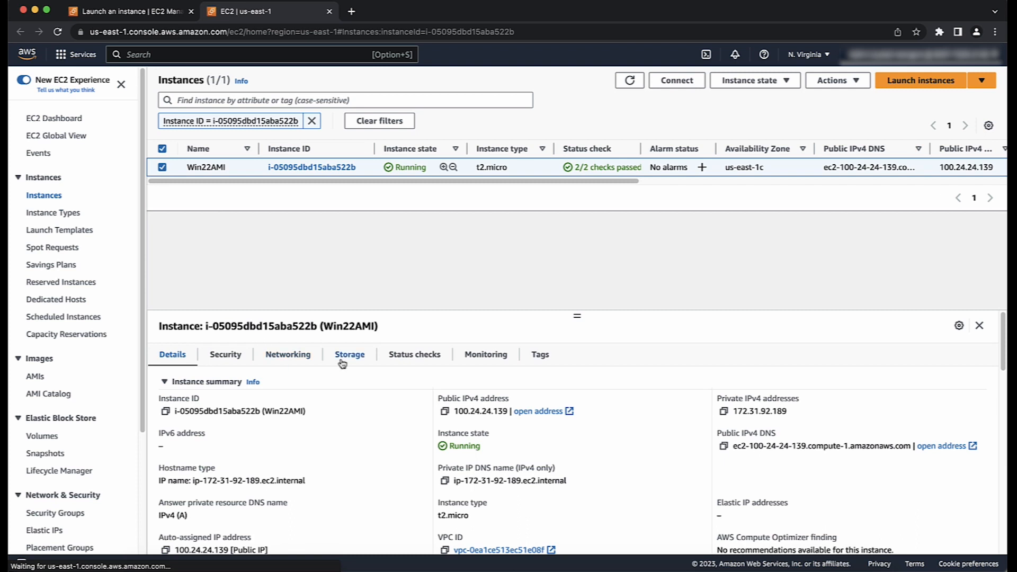
click(348, 354)
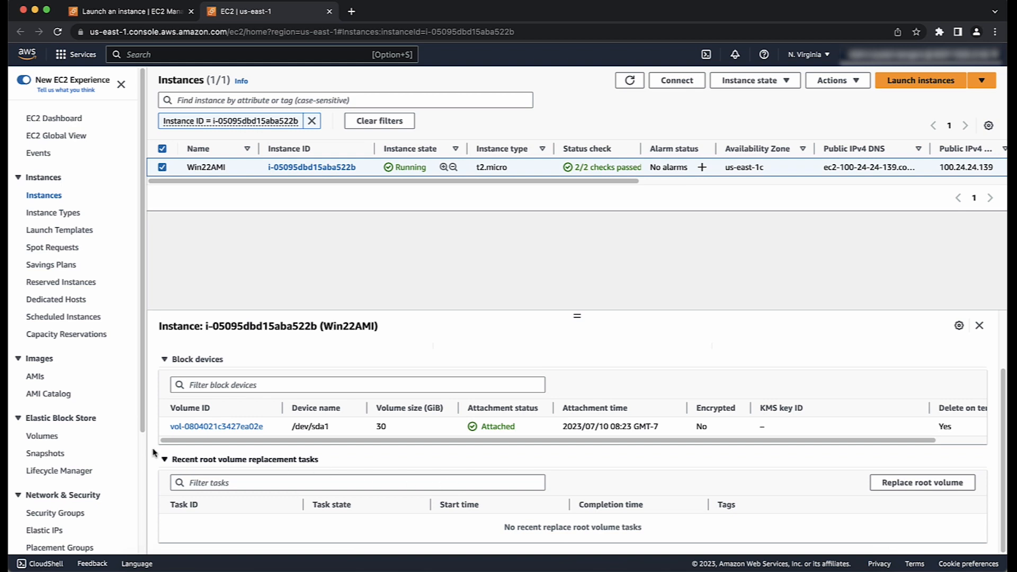
click(42, 435)
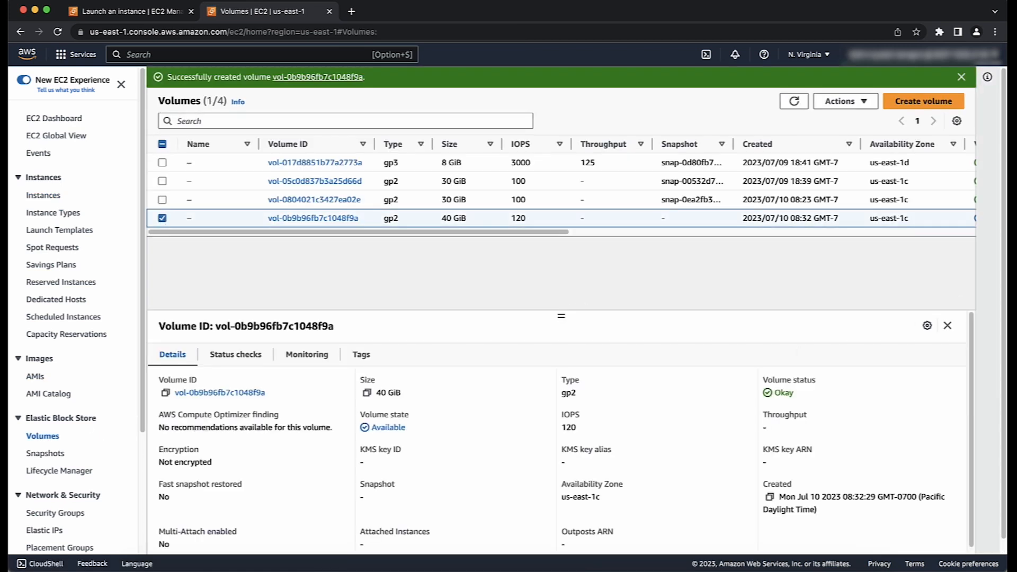
Attach the 40 GiB volume to Win22AMI as xvdf and view that instance's details.
click(840, 101)
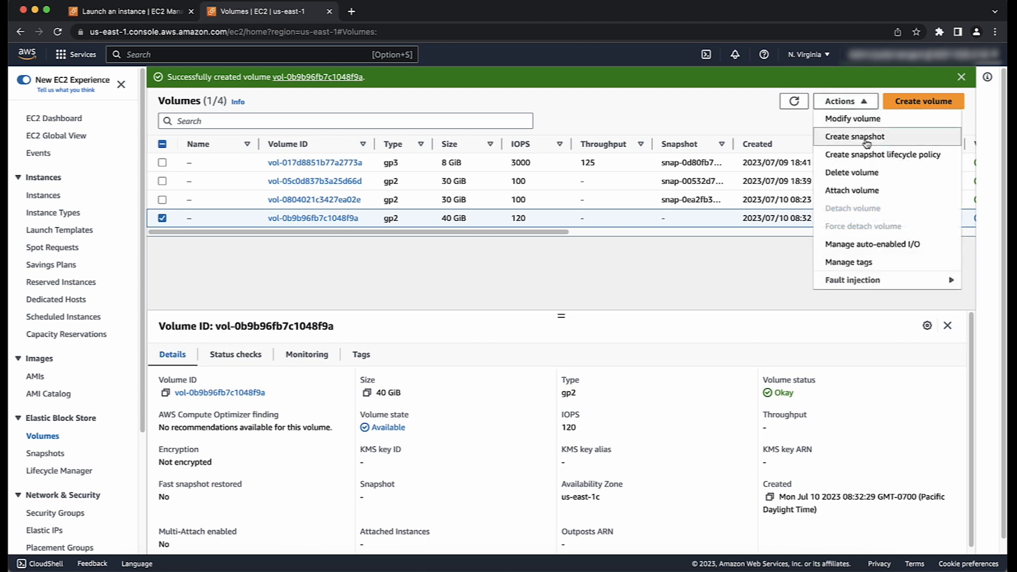
click(851, 190)
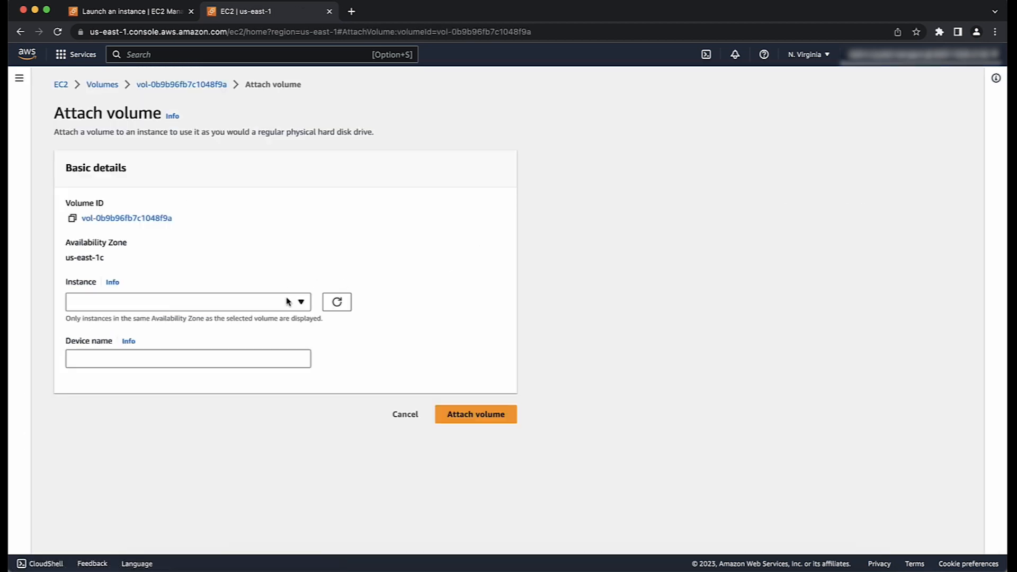
click(188, 301)
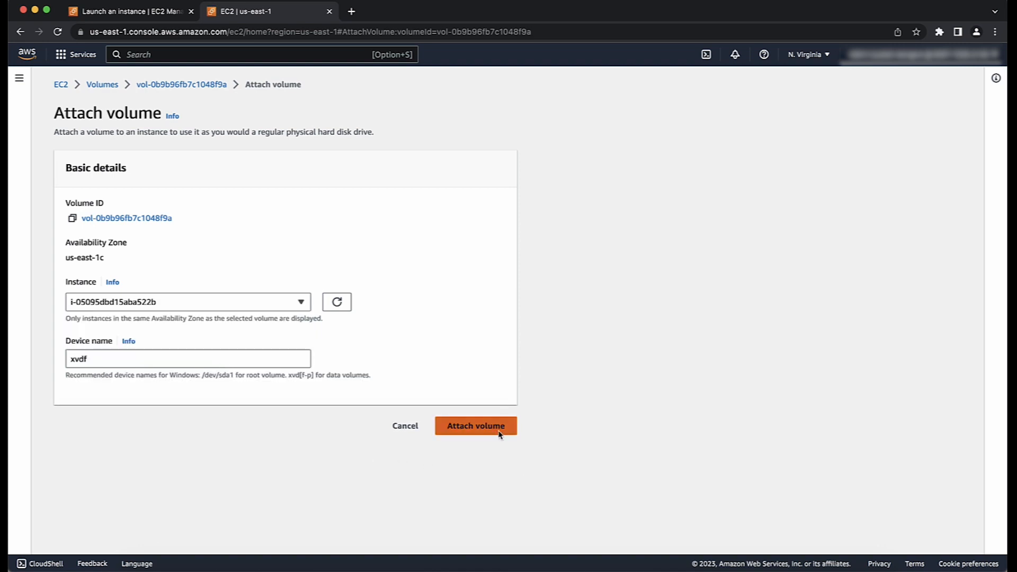
click(476, 426)
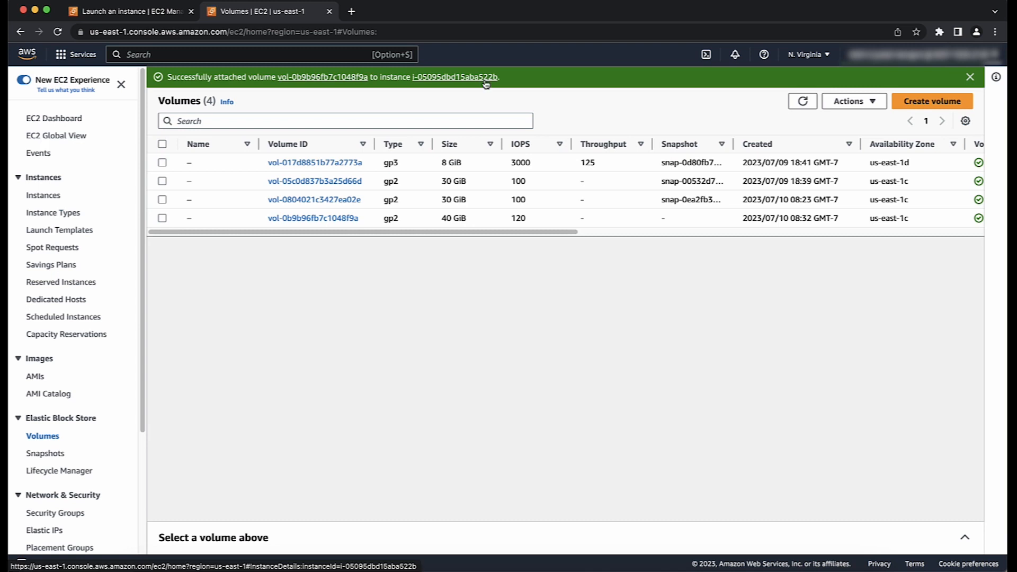
click(457, 76)
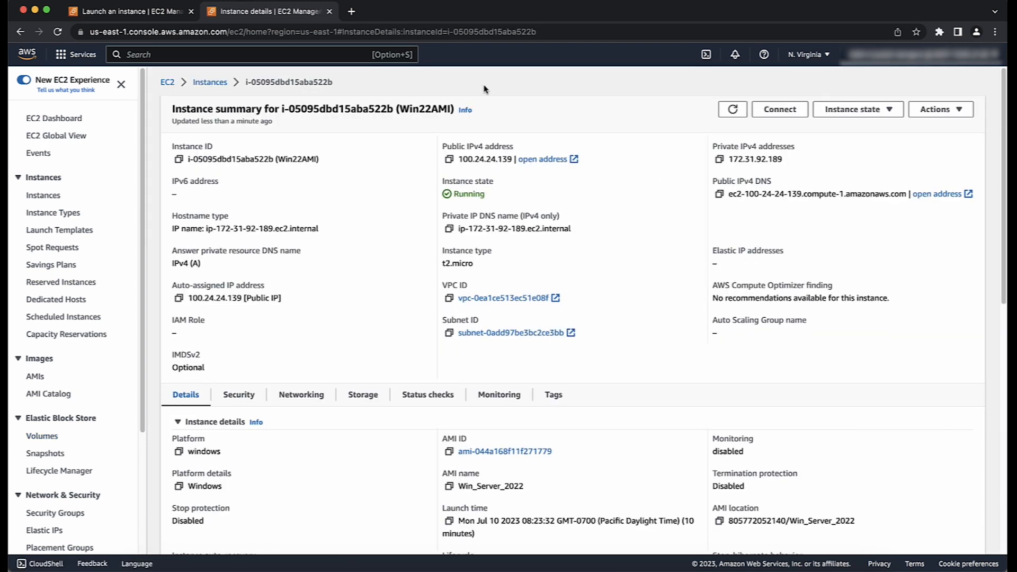
From Instances, start Create image for Win22AMI with its 30 GiB and 40 GiB volumes.
click(209, 82)
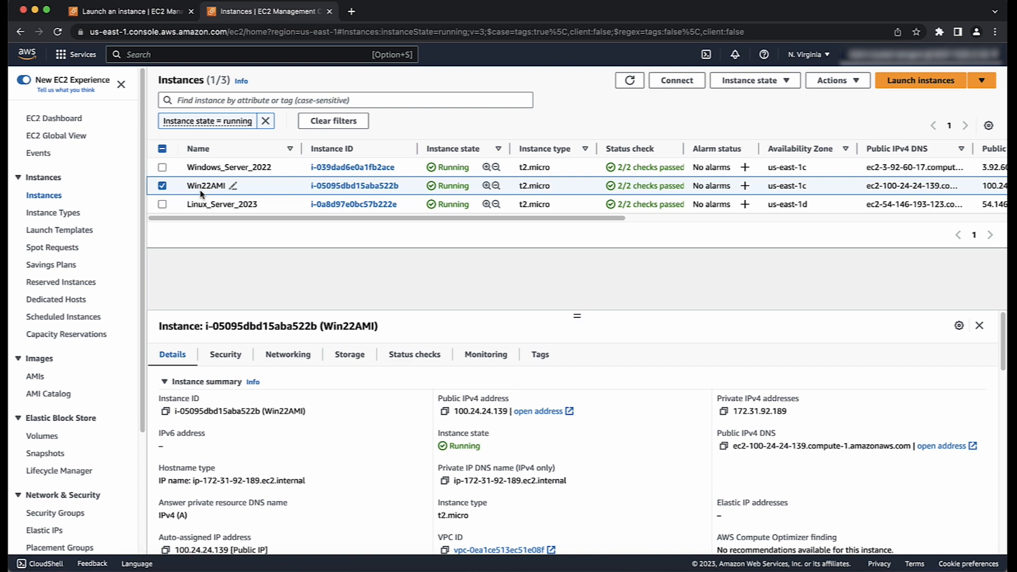
click(837, 81)
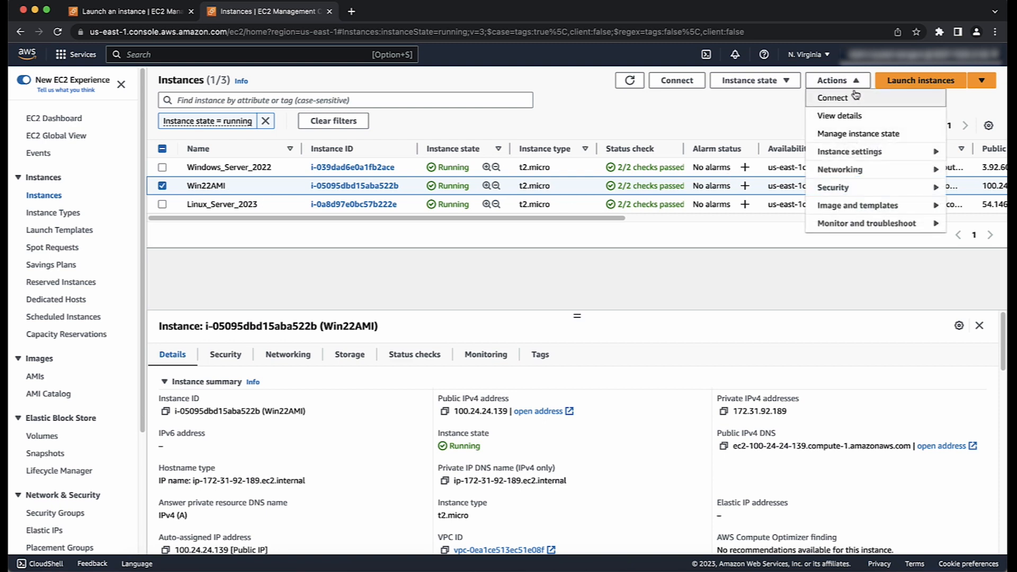
mouse_move(857, 205)
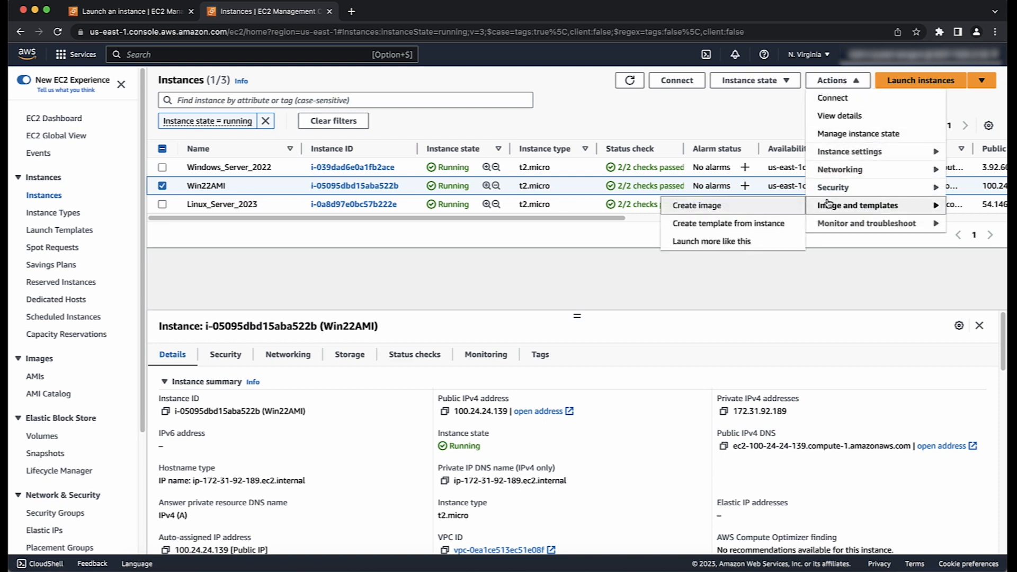
click(697, 204)
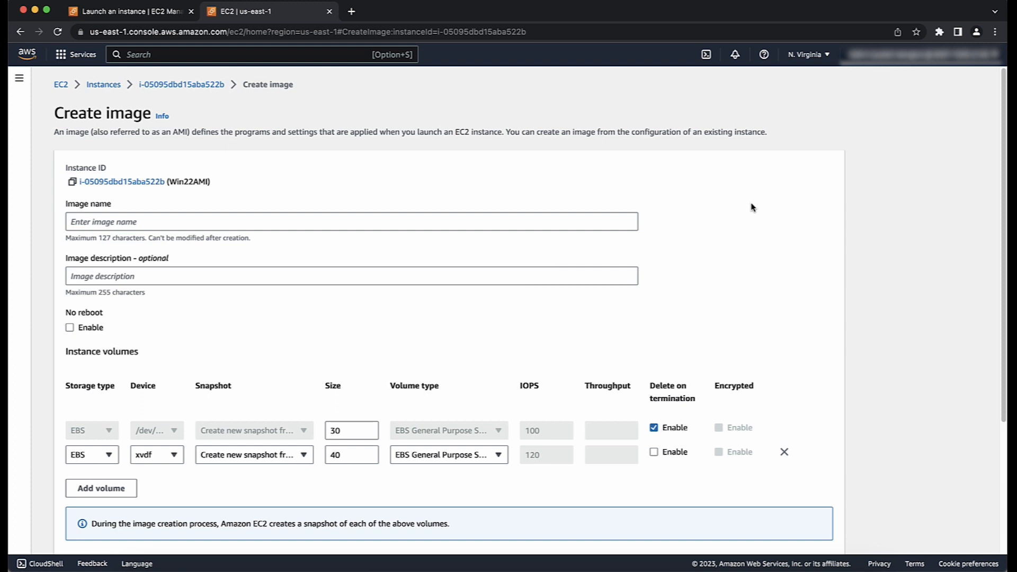
mouse_move(368, 241)
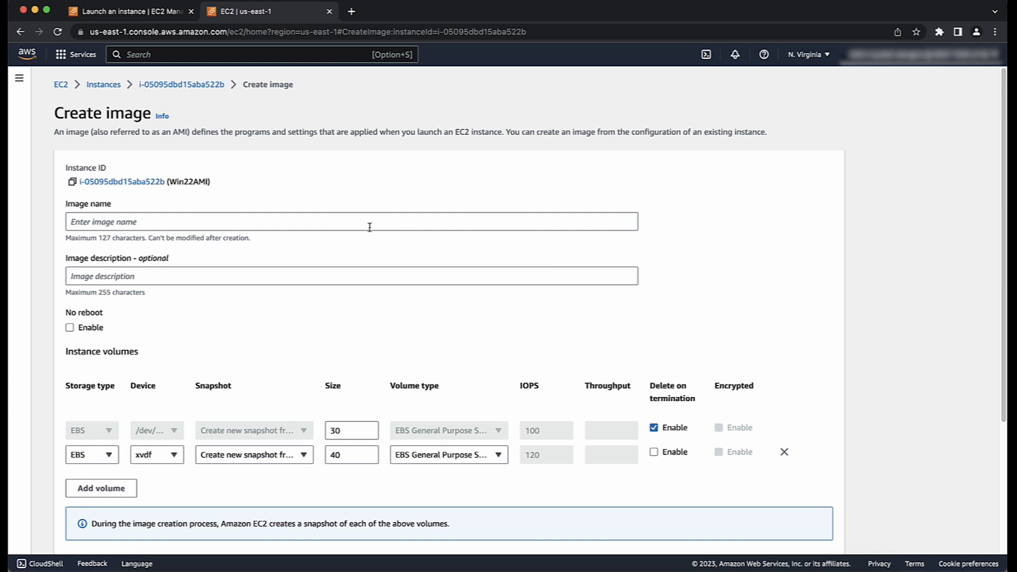
Name the image CustWin2022 and submit its creation.
text(CustWin2022)
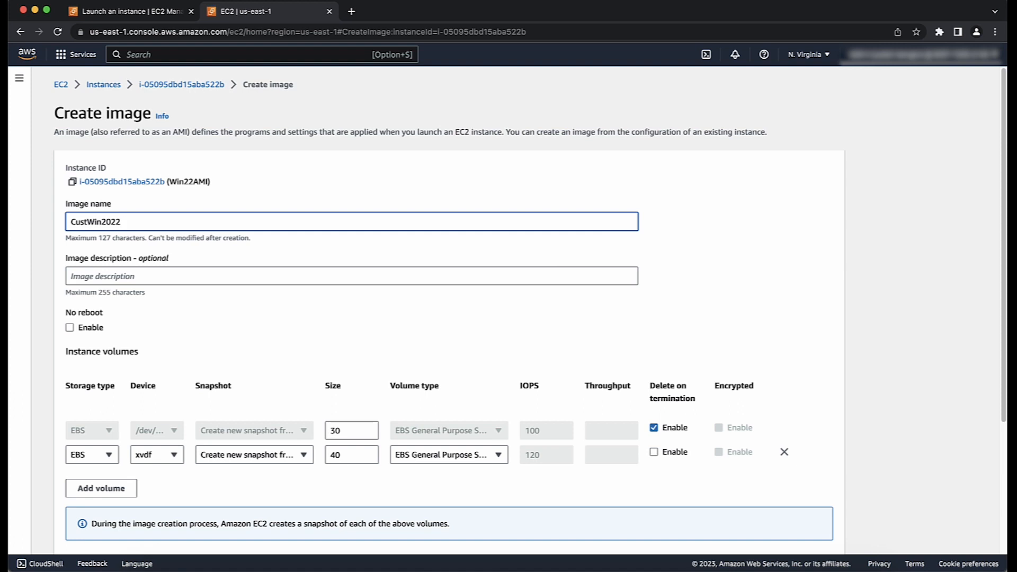
double_click(94, 221)
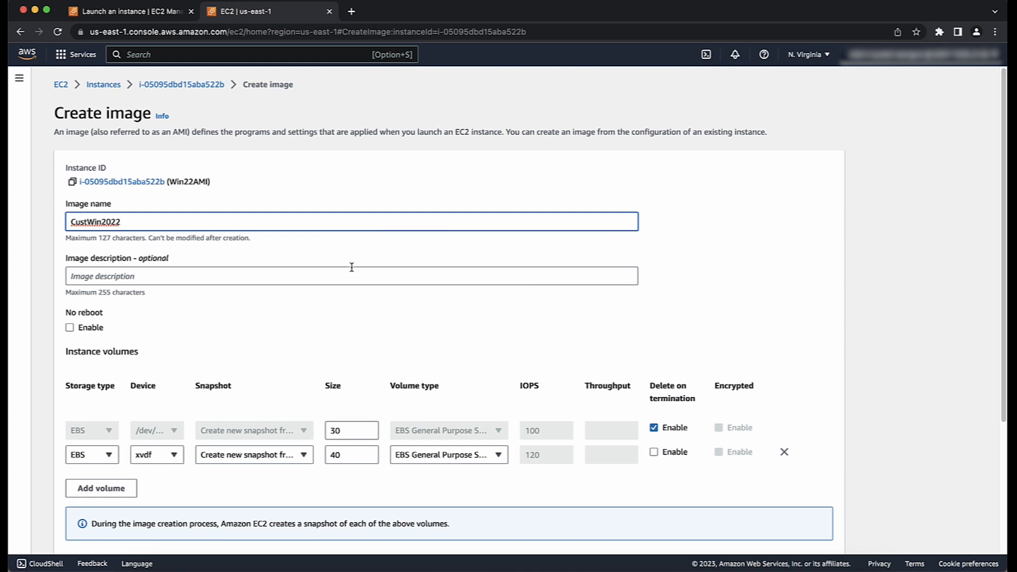
mouse_move(357, 276)
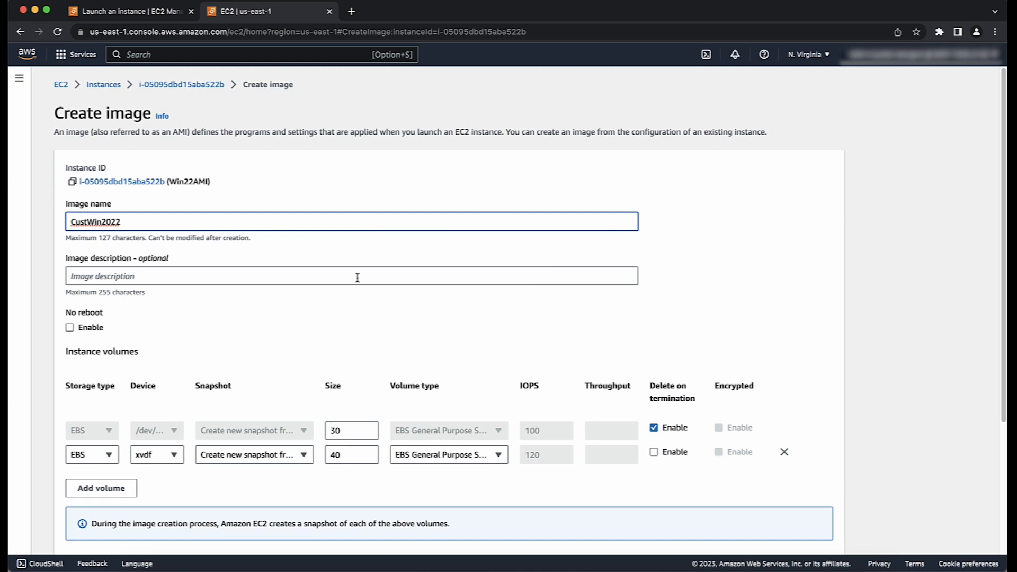
mouse_move(360, 291)
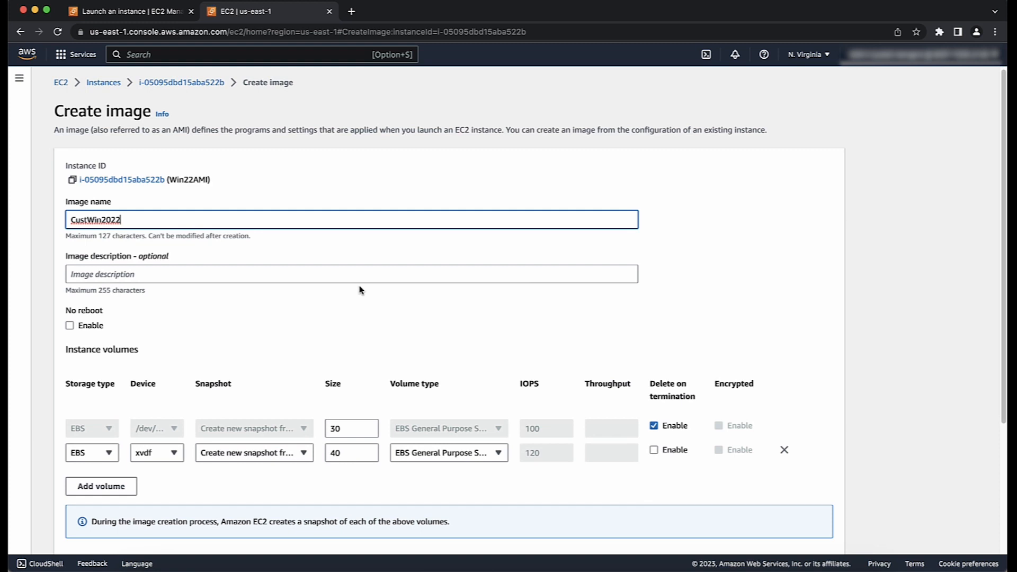
scroll(down, 3)
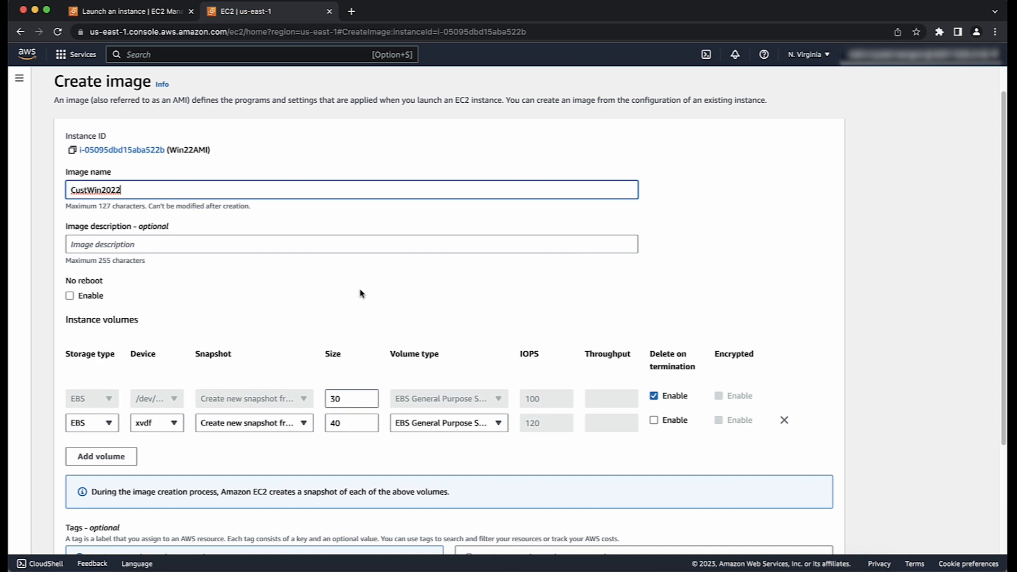
scroll(down, 3)
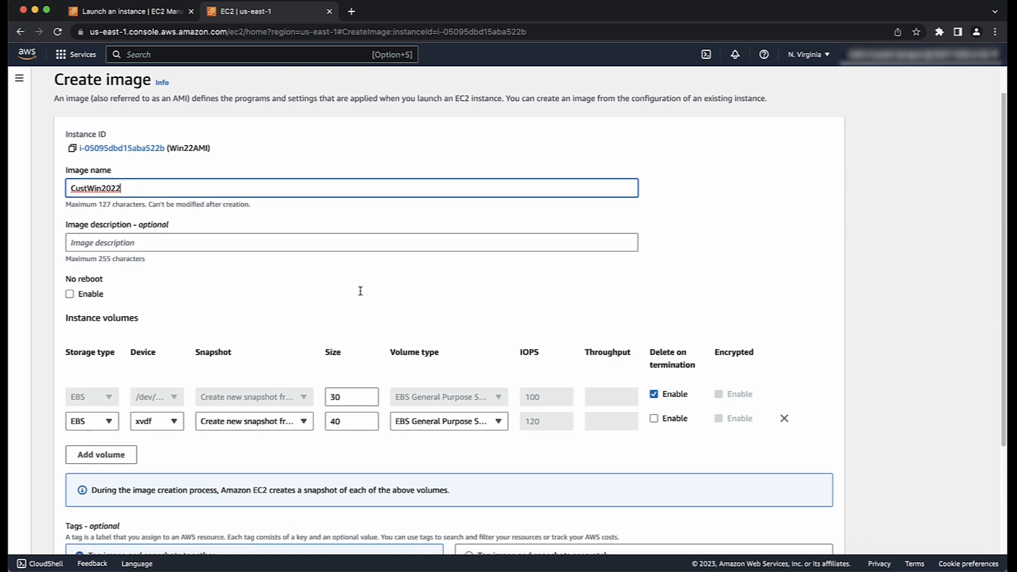
scroll(down, 3)
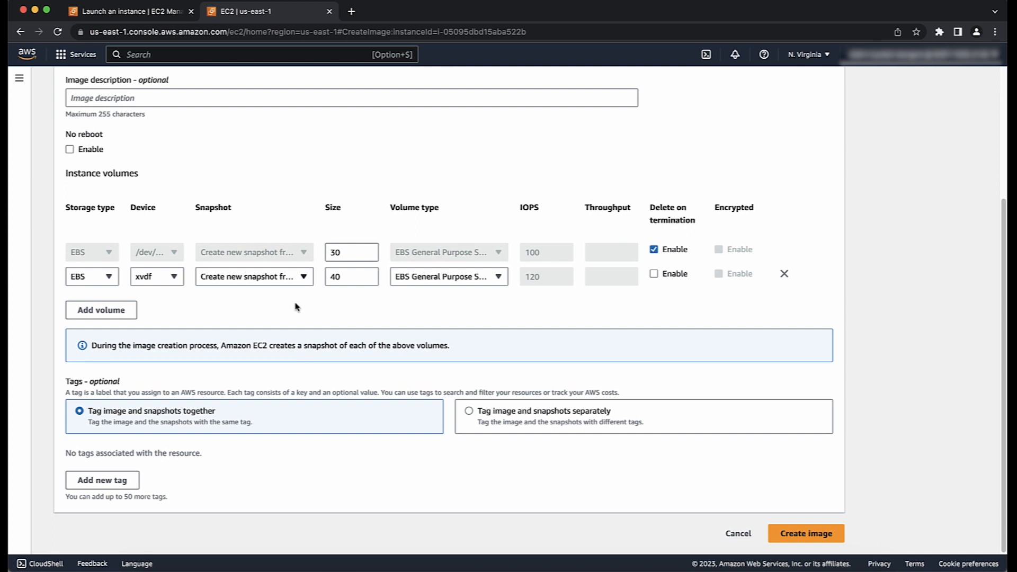
mouse_move(290, 281)
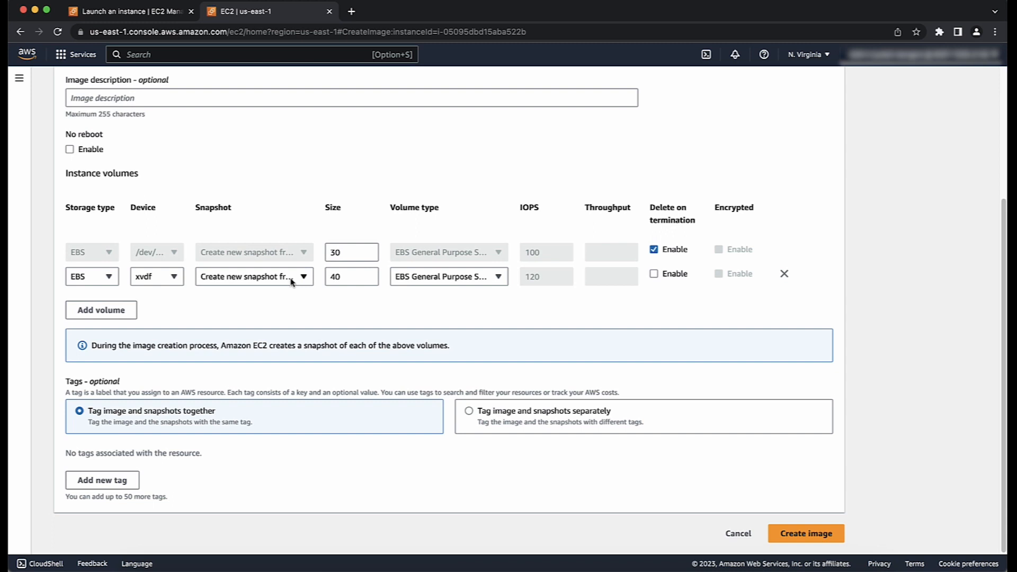
mouse_move(308, 306)
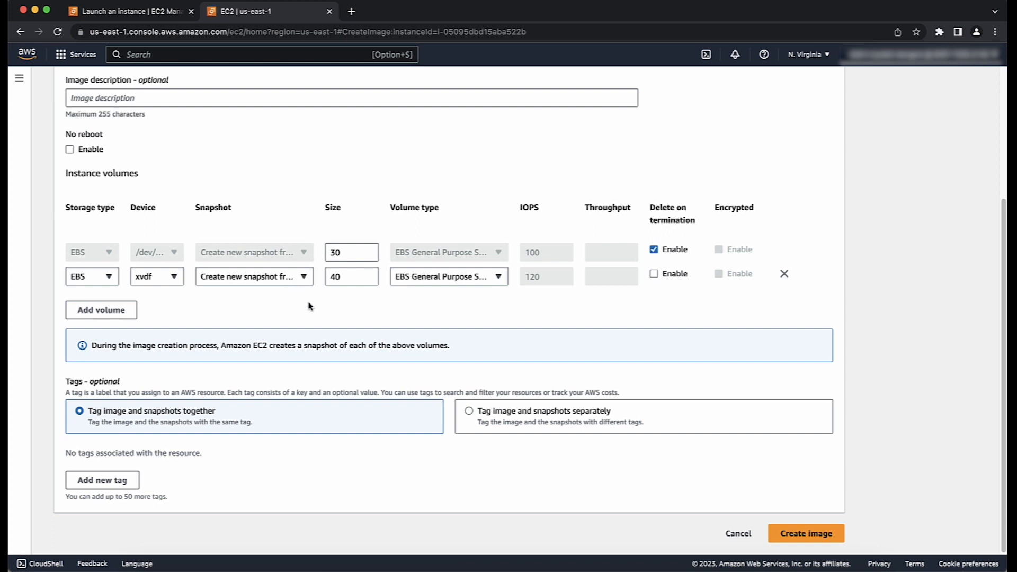
mouse_move(721, 437)
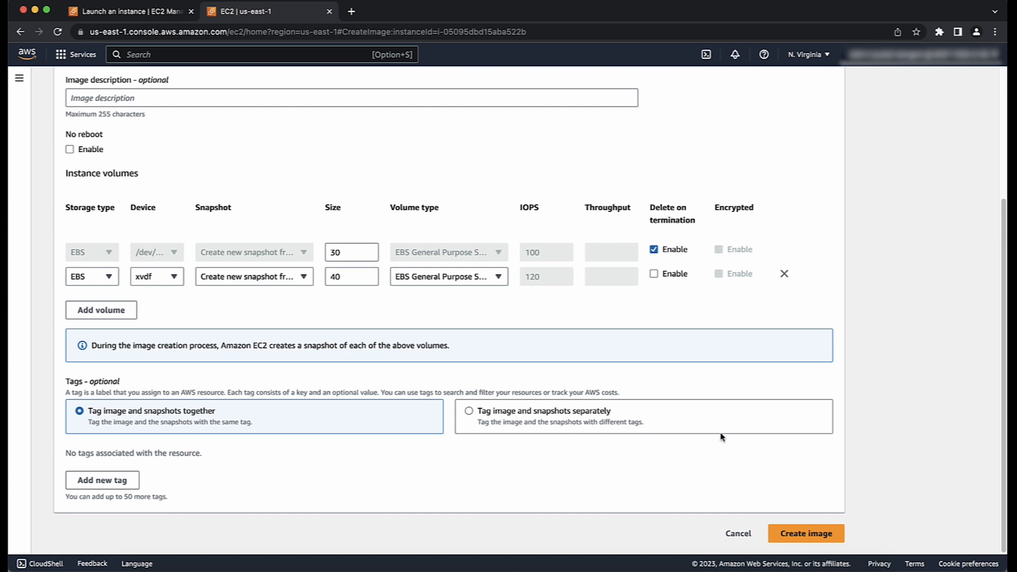
click(805, 533)
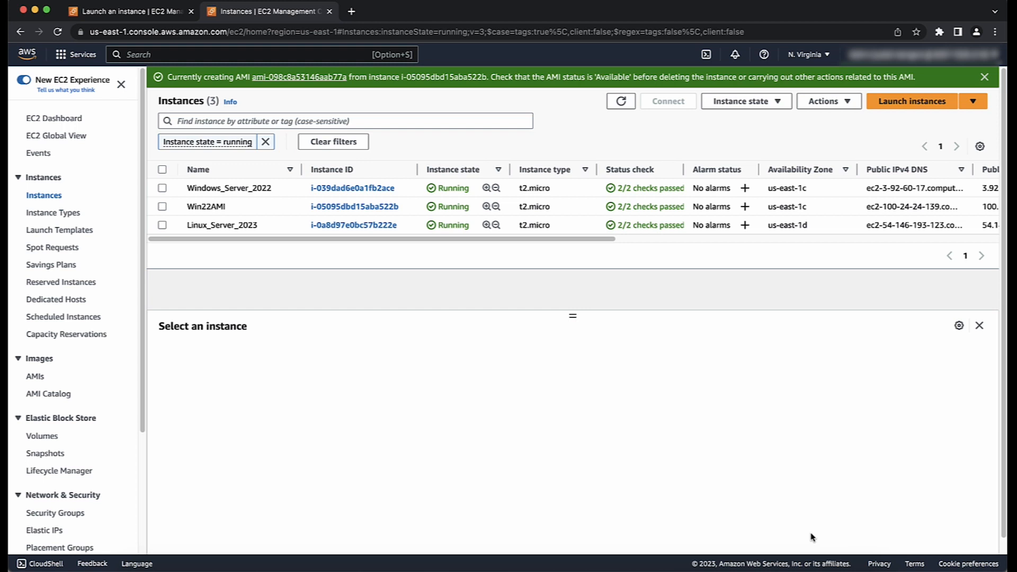
mouse_move(35, 376)
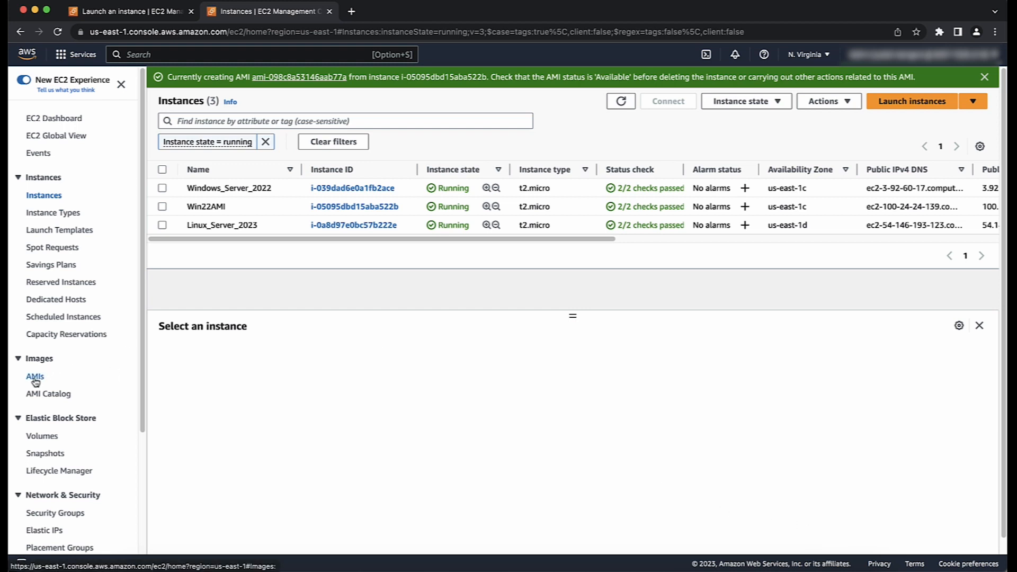
In owned AMIs, select the now-Available CustWin2022 image.
click(35, 376)
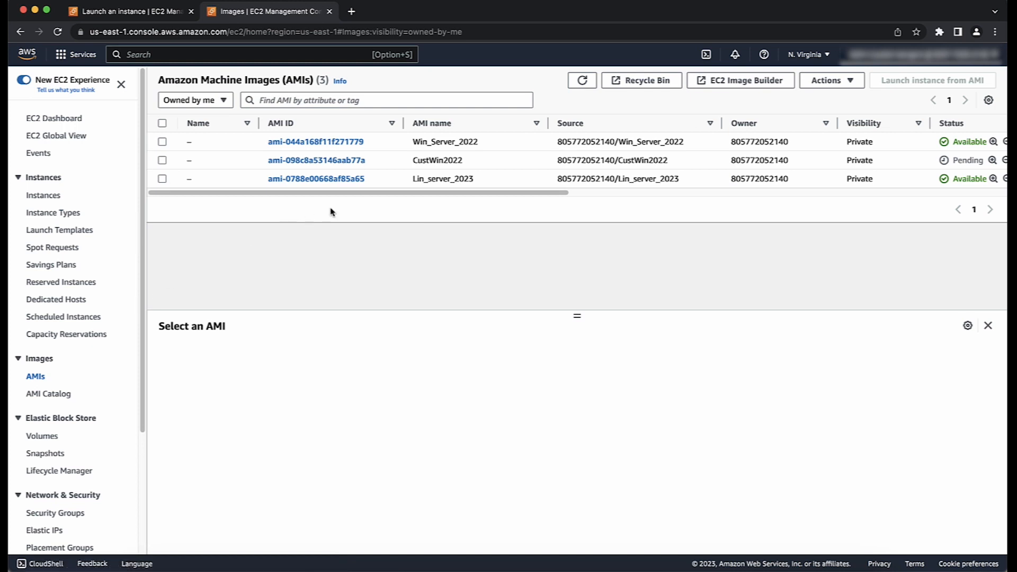
mouse_move(394, 163)
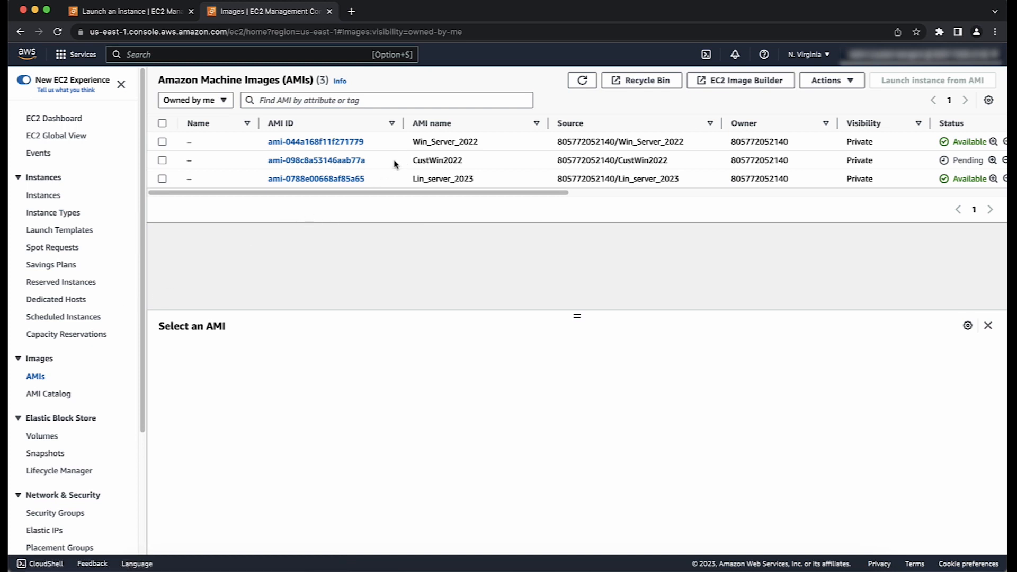
mouse_move(221, 164)
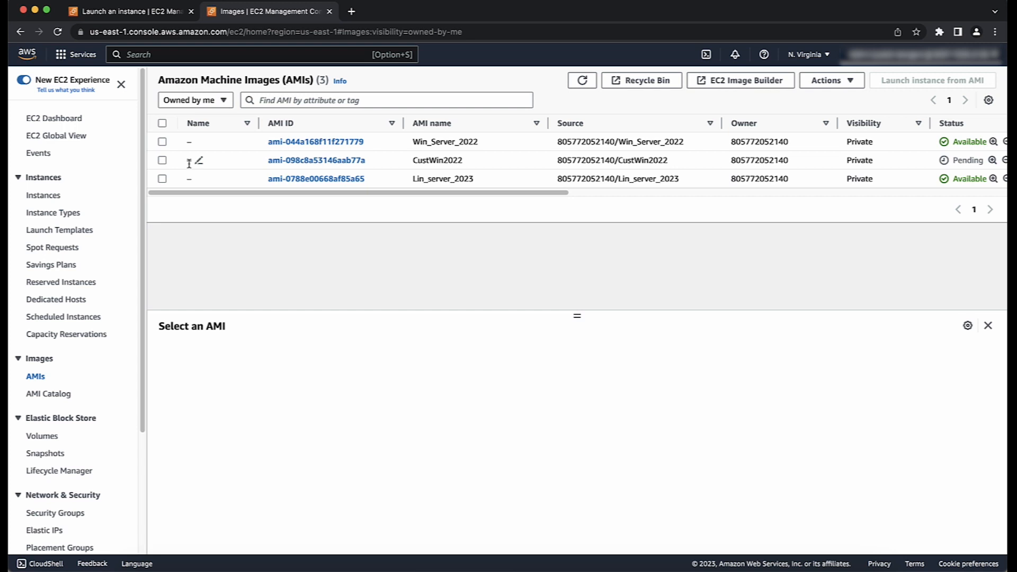
mouse_move(187, 165)
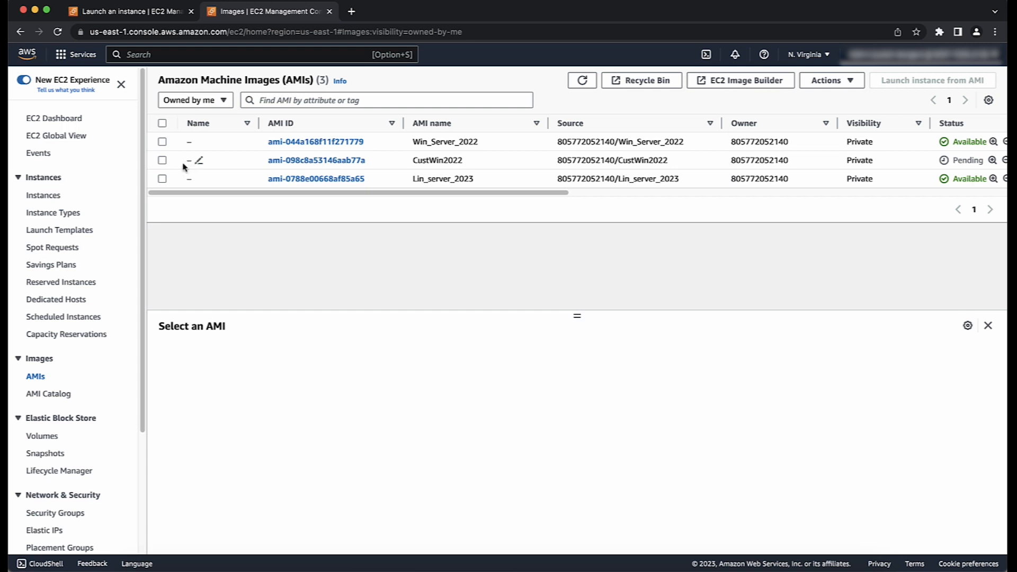
mouse_move(156, 163)
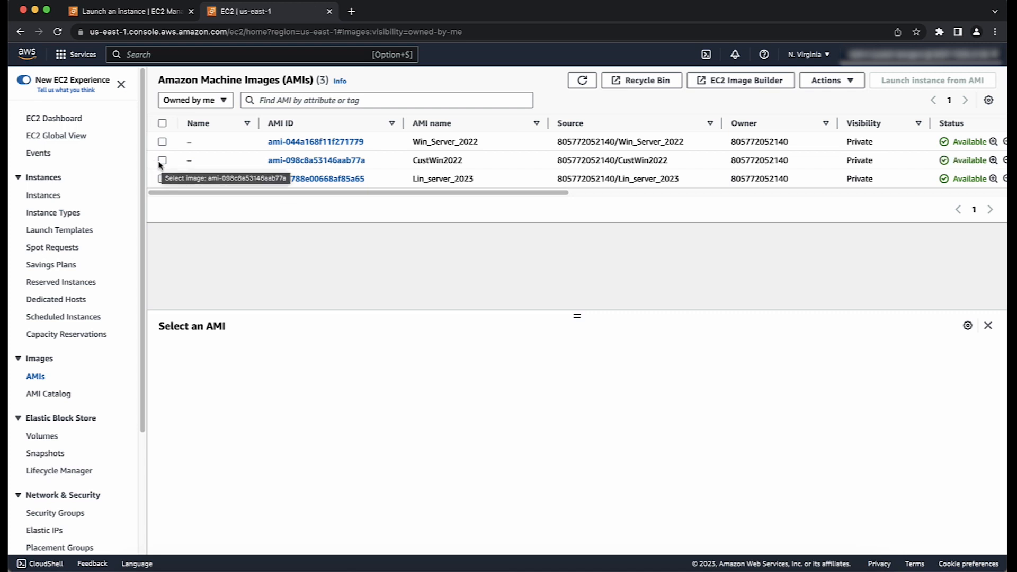
click(162, 160)
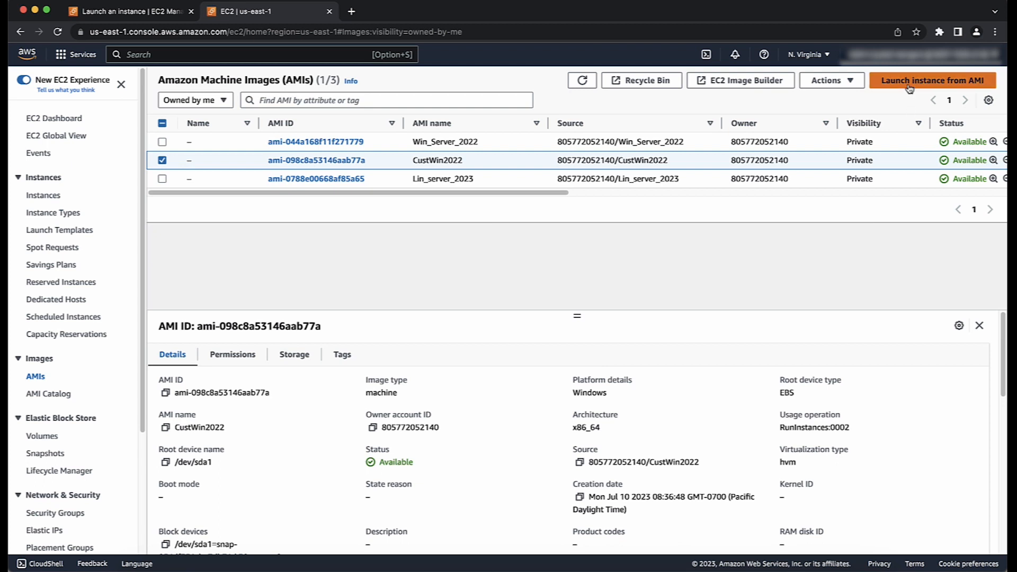
Launch instance WinLaunch1 from CustWin2022 with the Windows_server_2022 key pair.
click(931, 79)
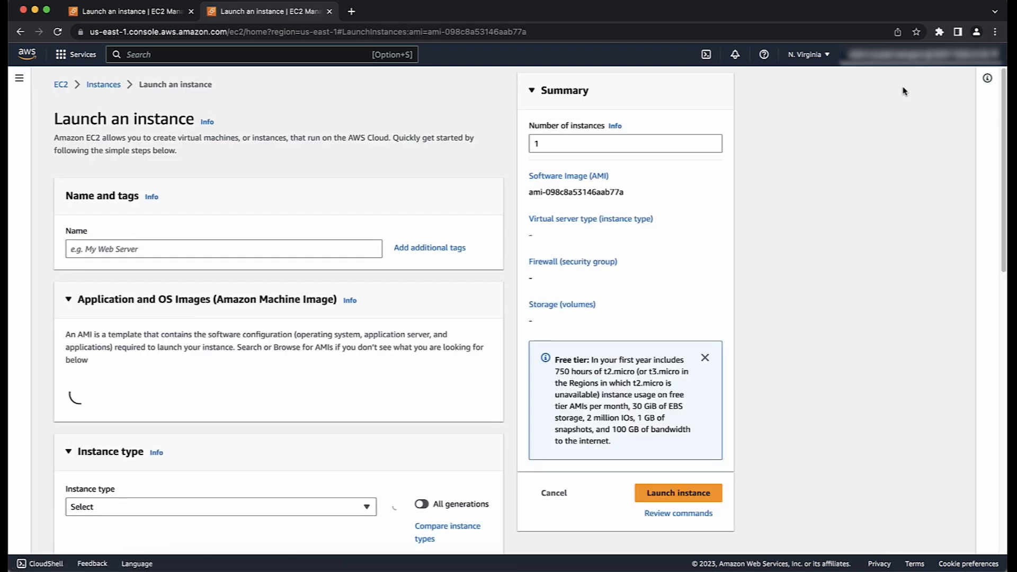
text(WinLaunch1)
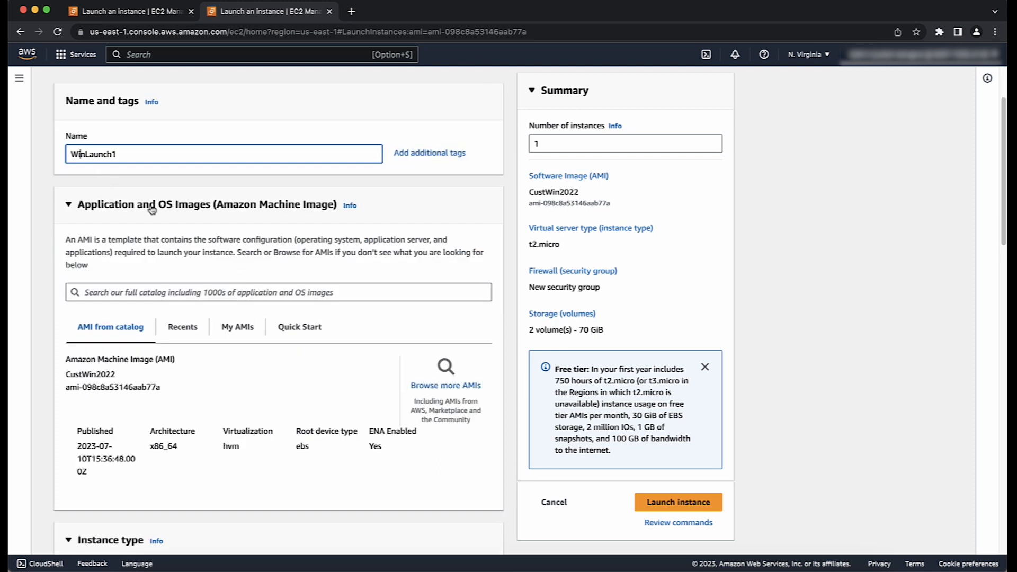
scroll(down, 3)
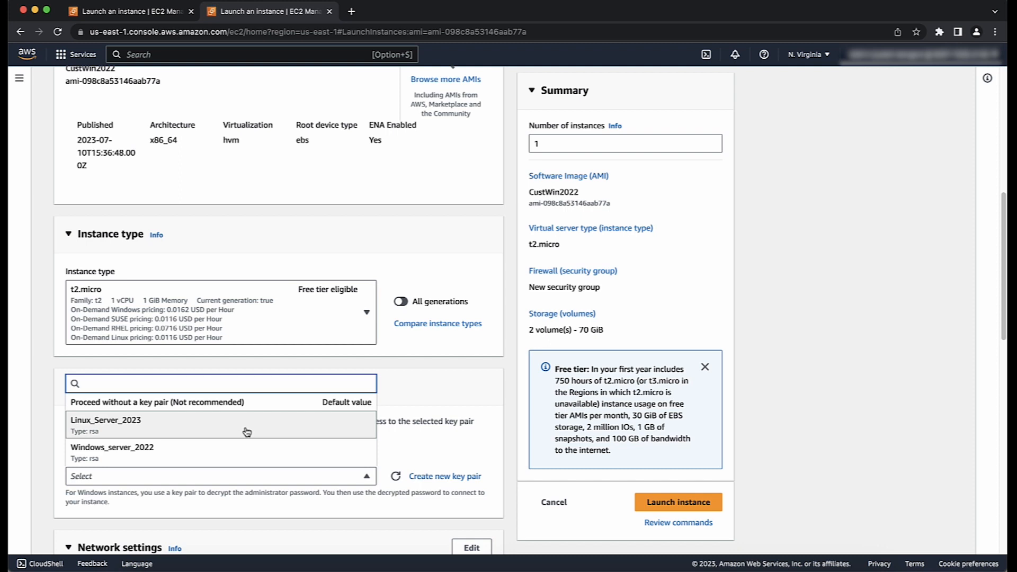
click(111, 447)
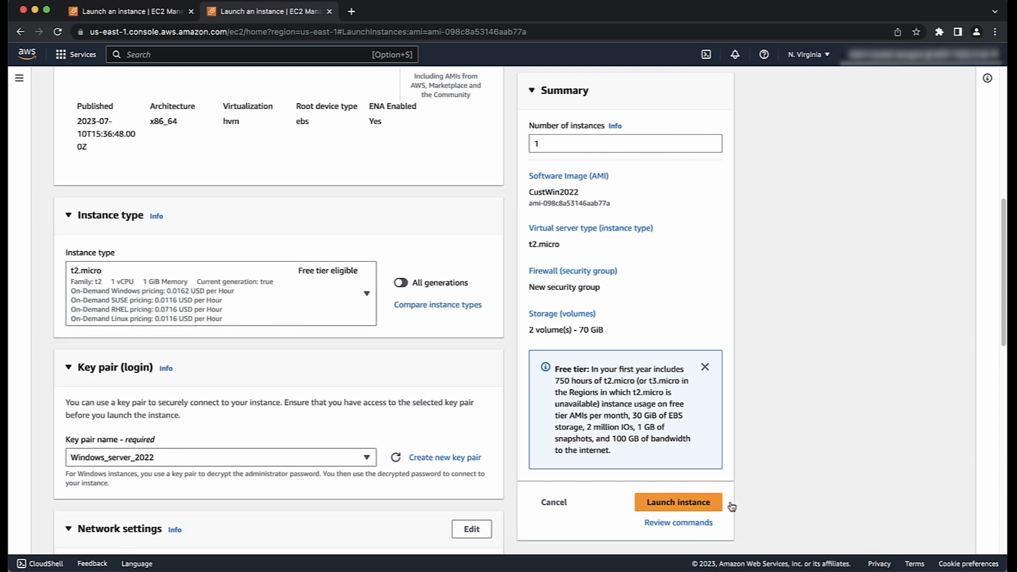
click(678, 502)
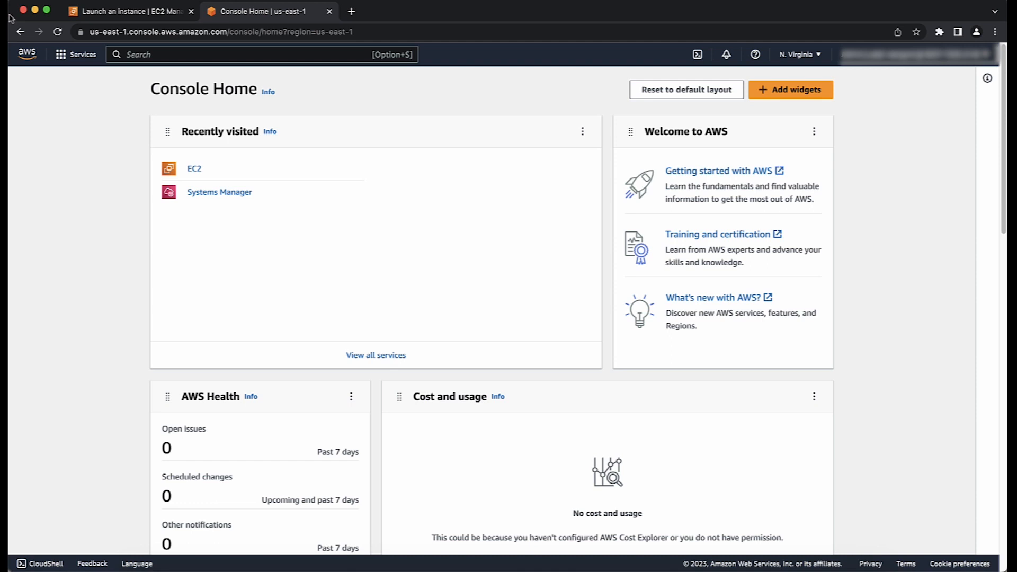
Return to EC2, select Lin_server_2023 among owned AMIs and start launching an instance from it.
click(194, 169)
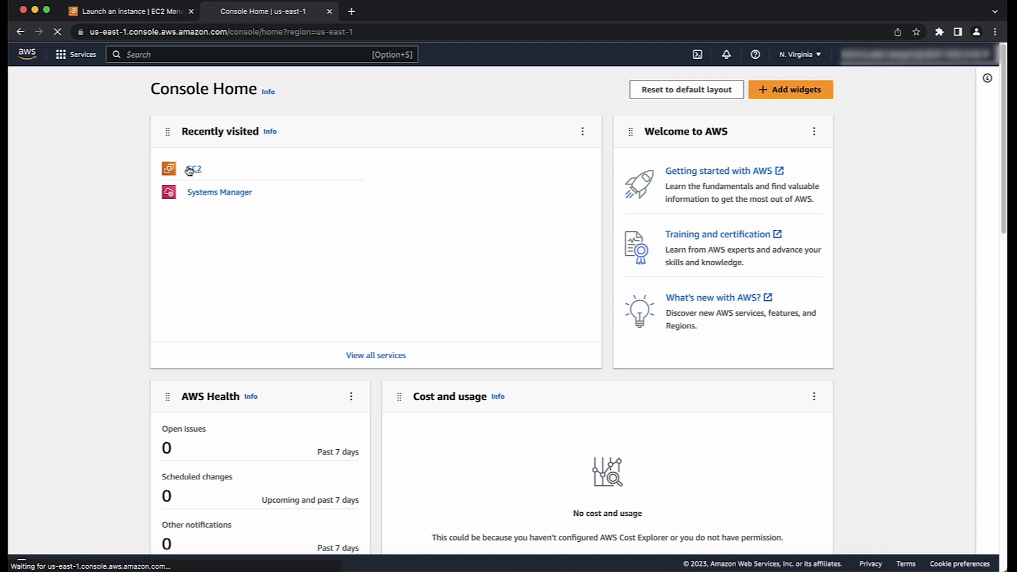
click(193, 170)
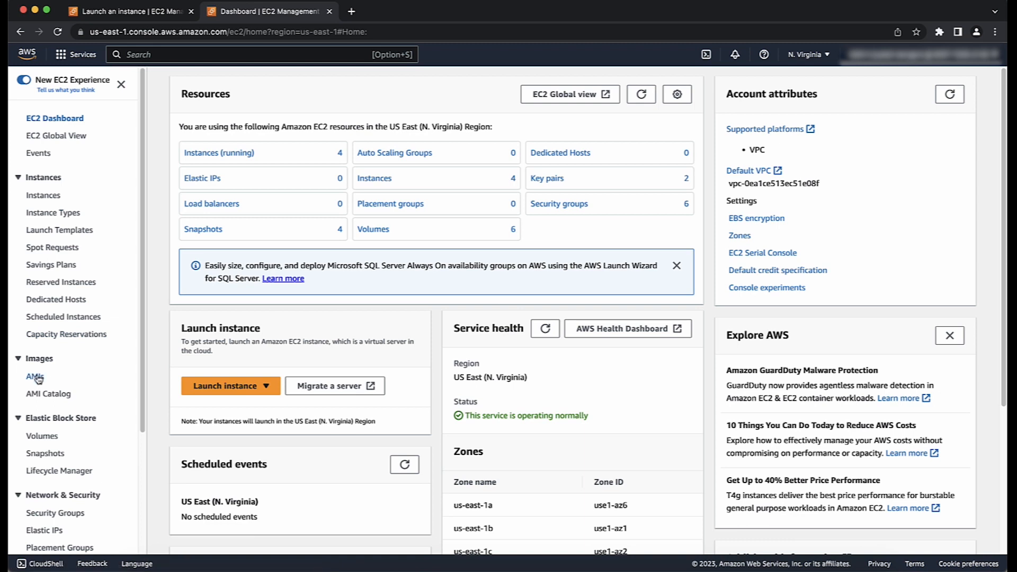
click(35, 376)
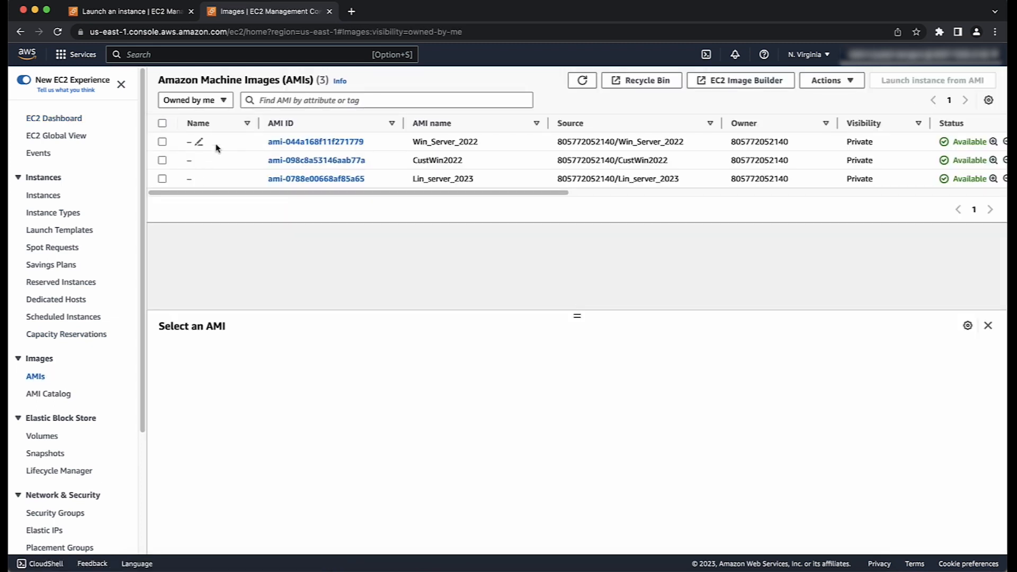
click(162, 178)
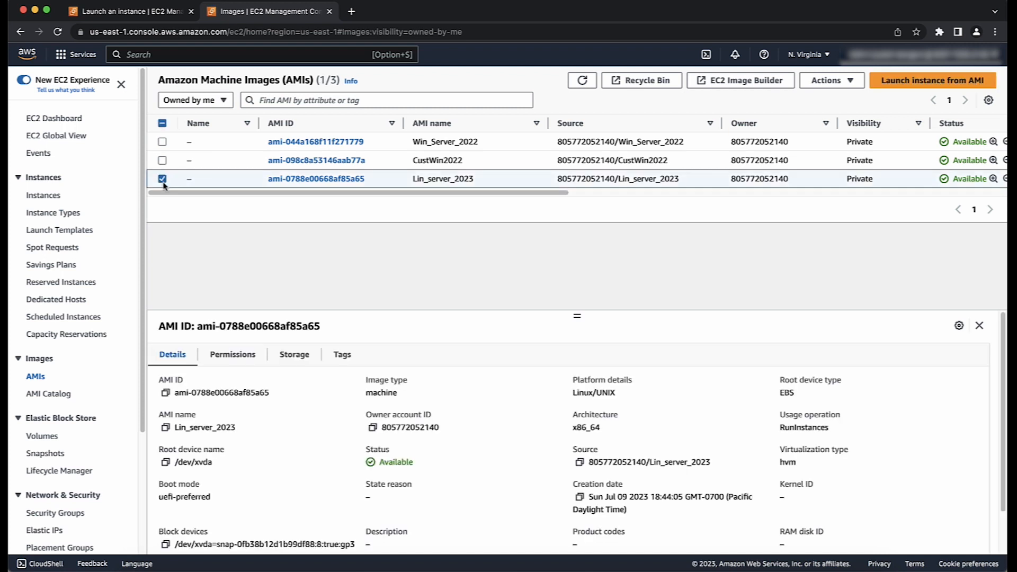
mouse_move(162, 178)
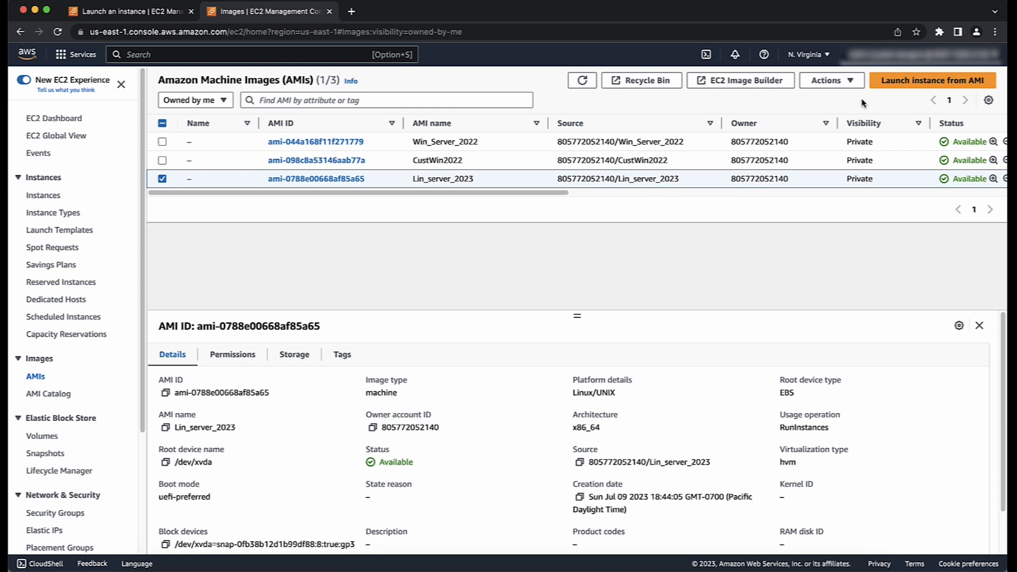
click(932, 79)
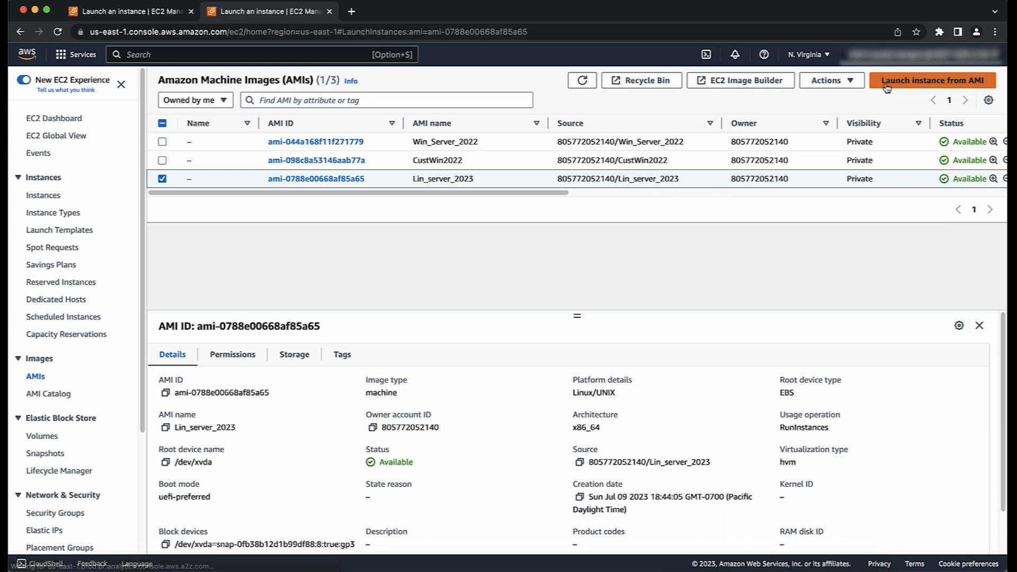
Start an instance from Lin_server_2023 named LinuxAMI with the Linux_Server_2023 key pair.
click(932, 79)
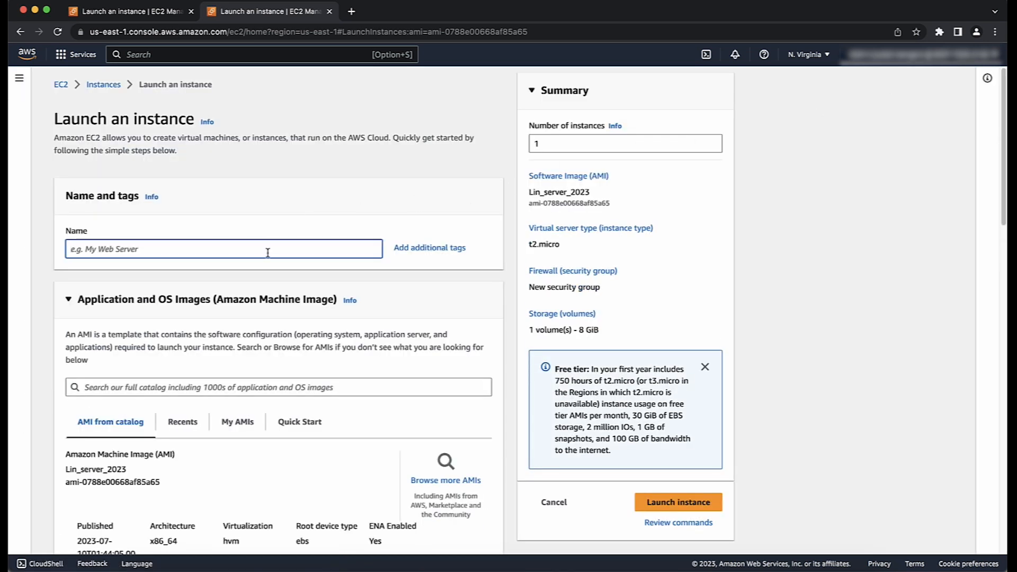
text(Linux)
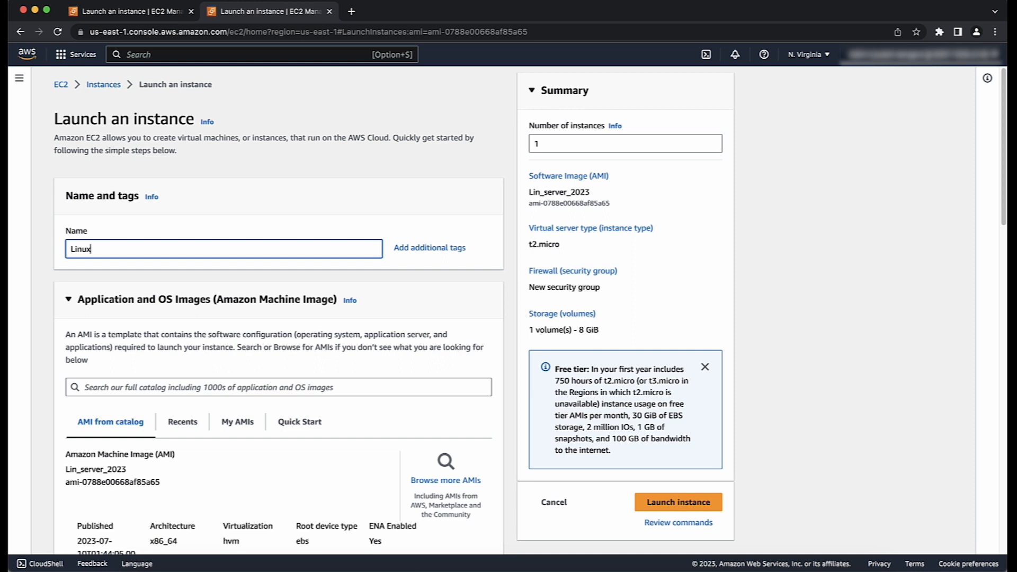
text(AMI)
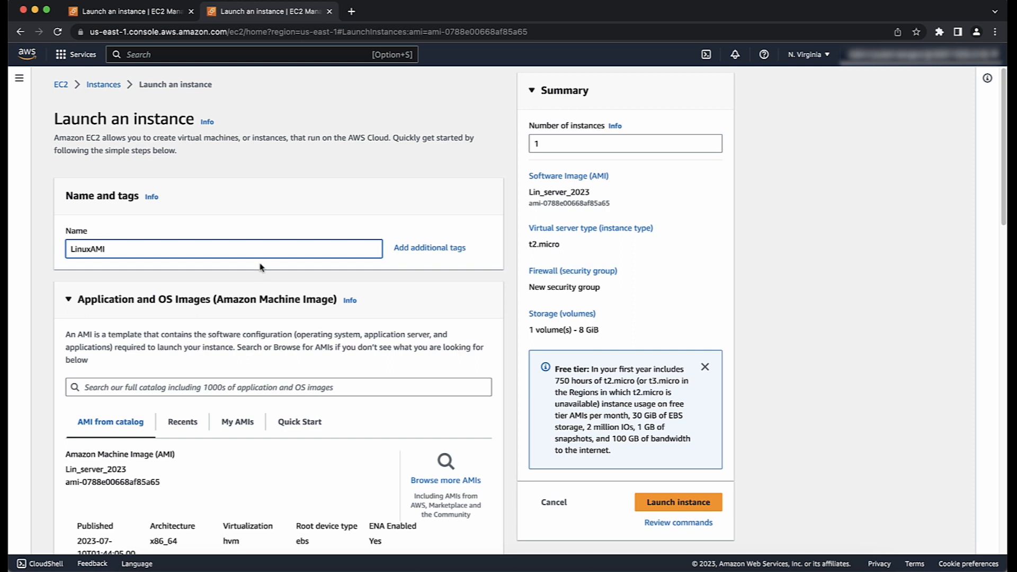
scroll(down, 3)
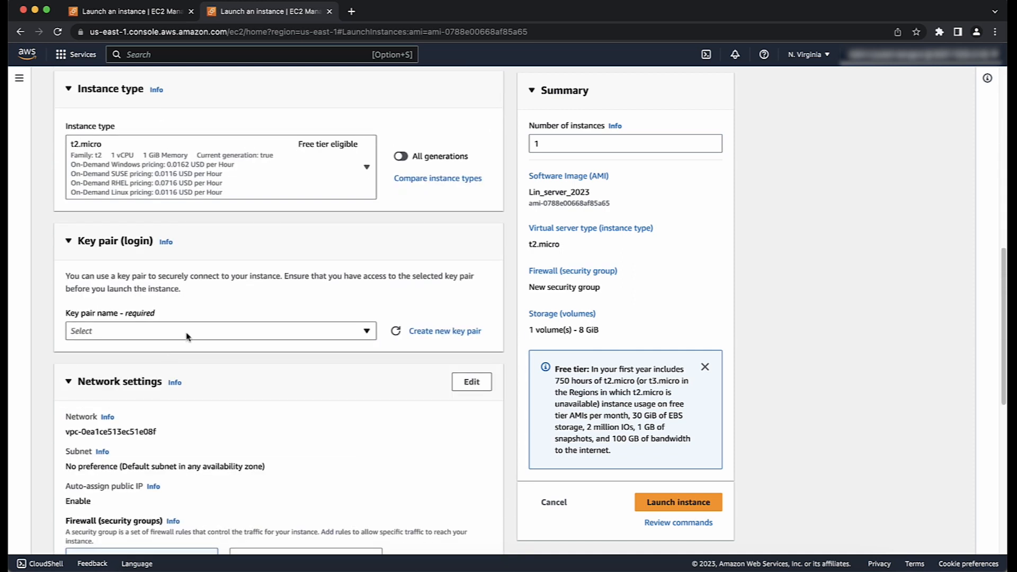
click(220, 331)
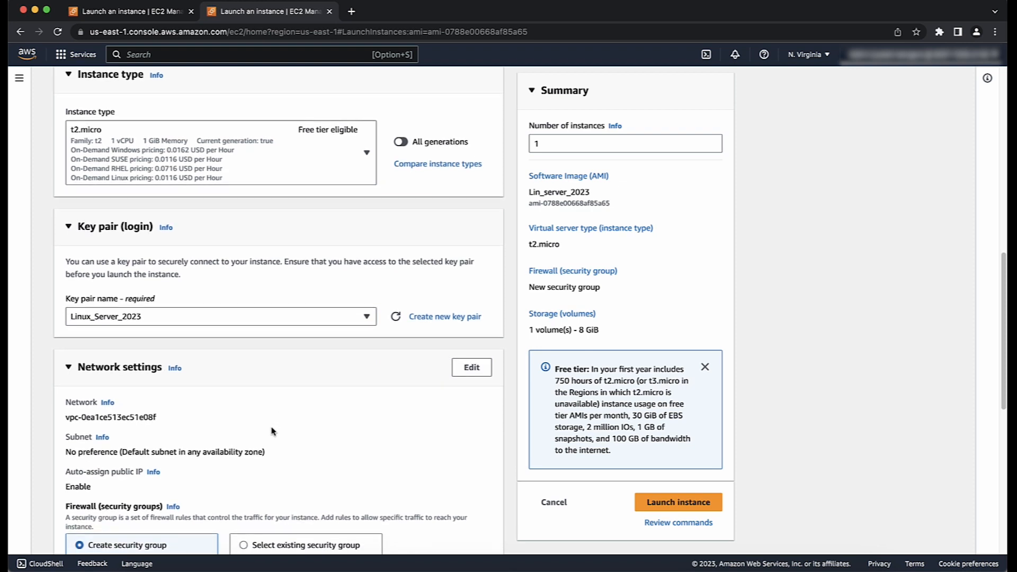
Allow HTTPS and HTTP traffic from the internet and launch the instance.
scroll(down, 3)
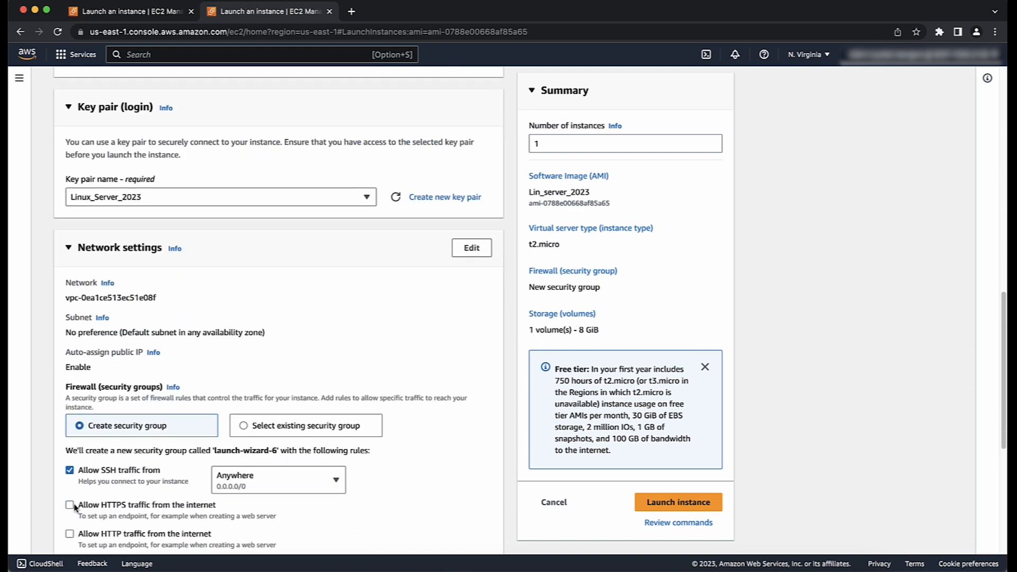
click(70, 504)
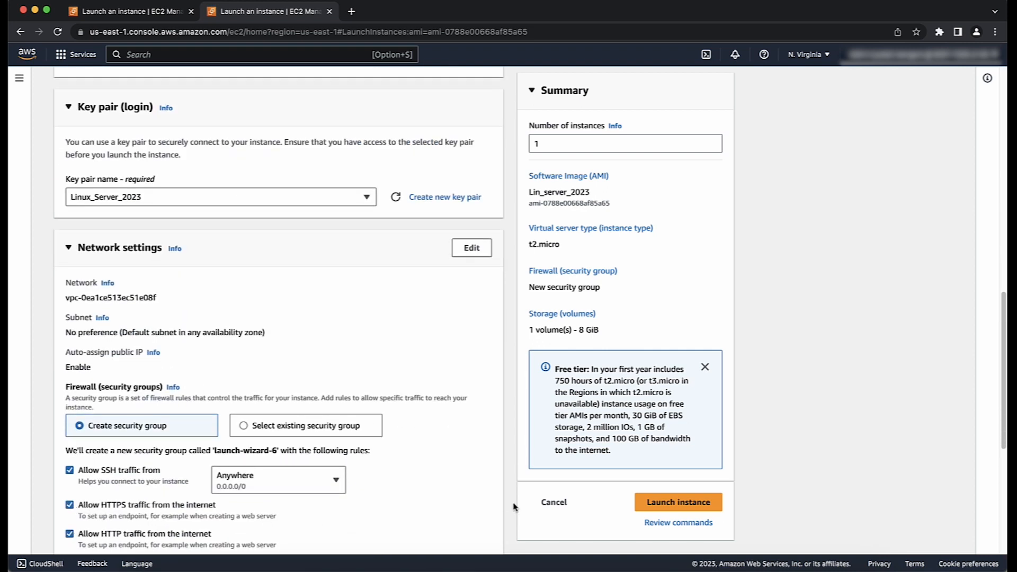
click(677, 502)
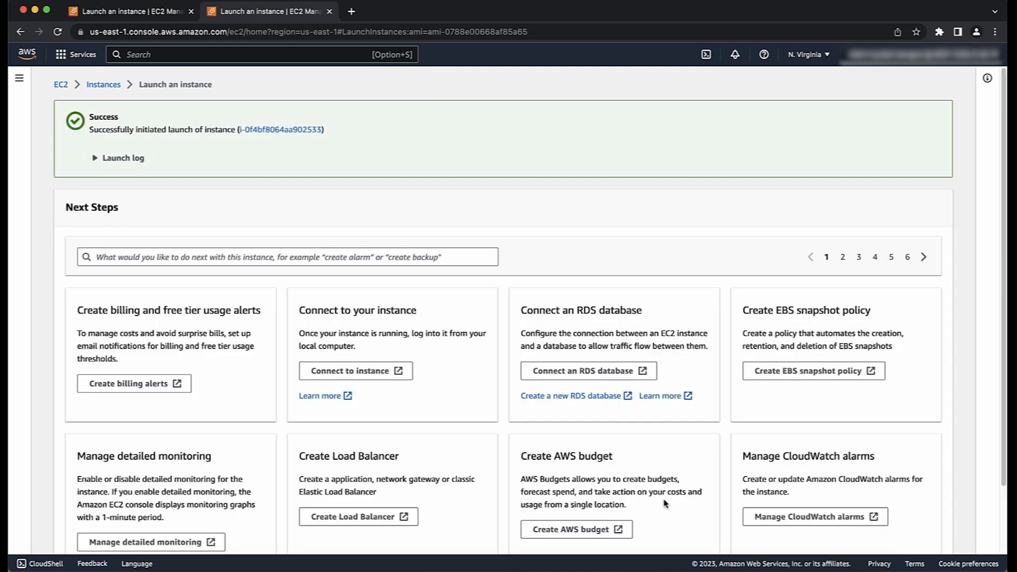
Inspect the running LinuxAMI instance's status checks, storage and details, then bring up its actions.
click(280, 129)
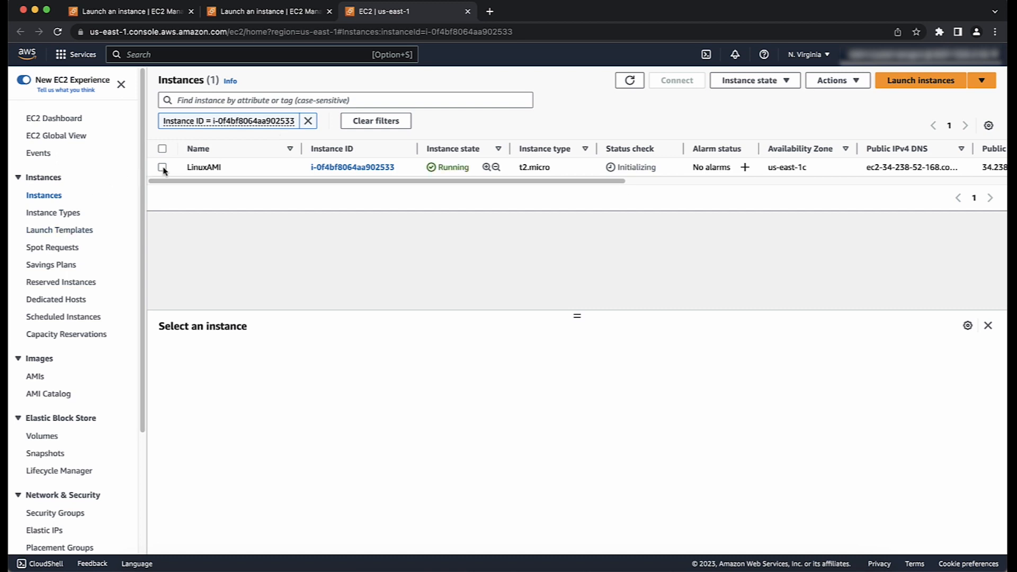
click(162, 166)
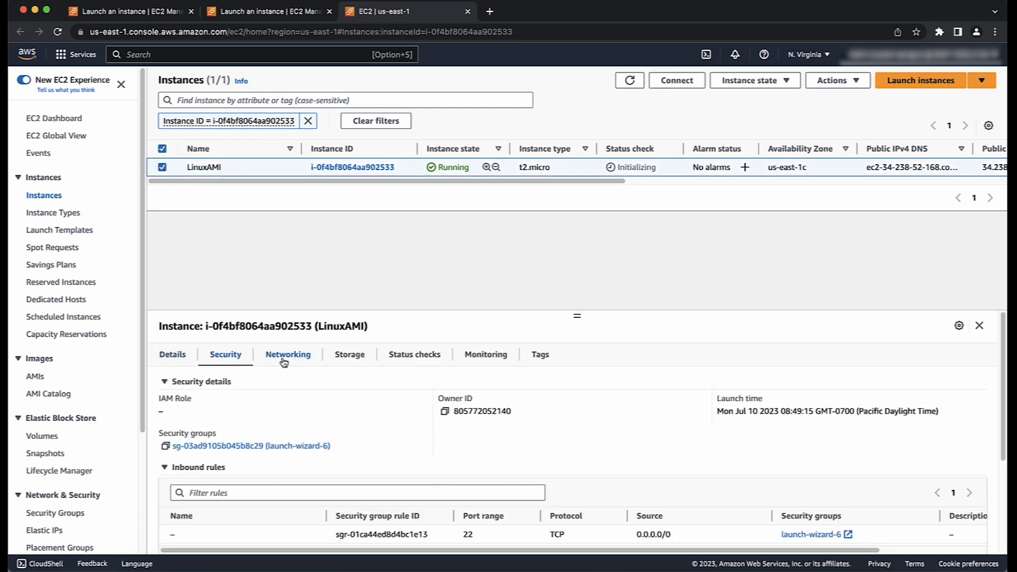
click(414, 354)
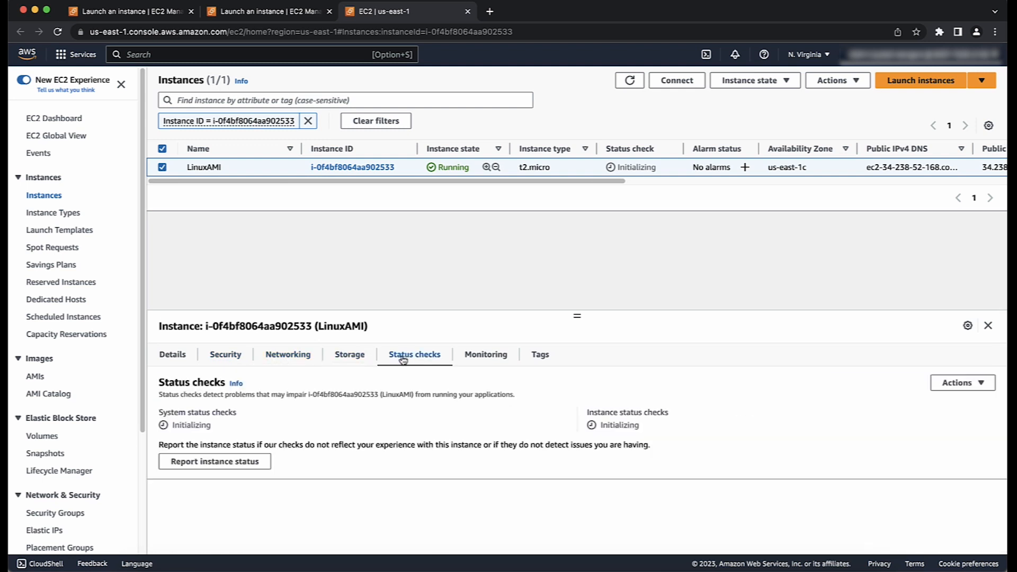
click(349, 354)
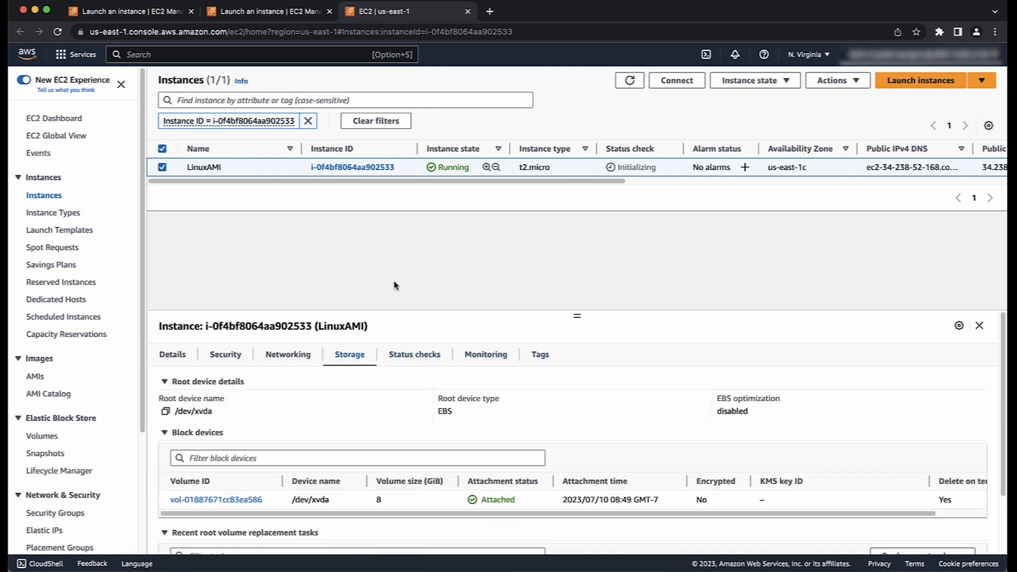
click(162, 166)
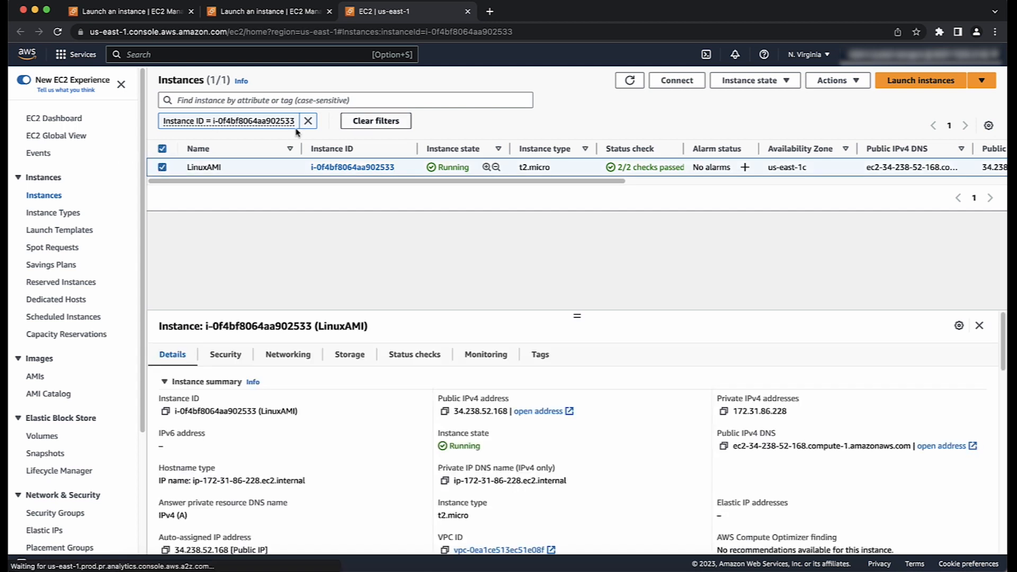
click(837, 80)
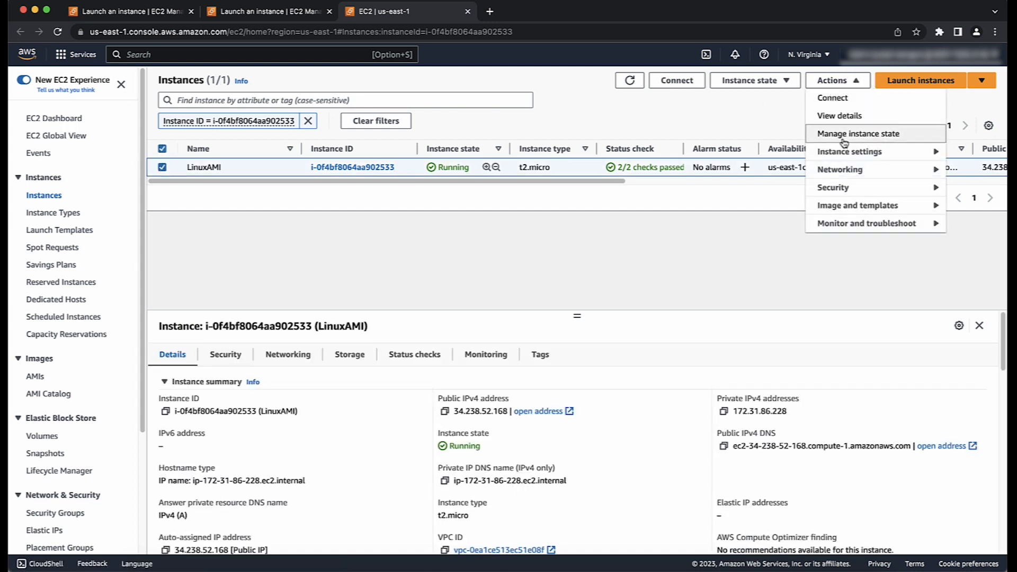
mouse_move(857, 204)
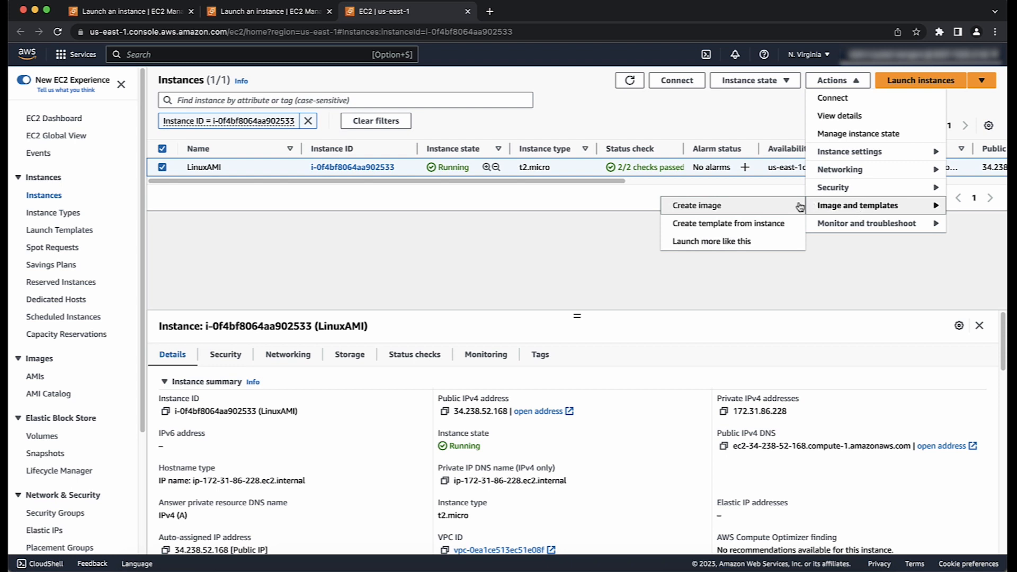
Create image LinuxFinalAMI from the instance with tag env = prod.
click(697, 204)
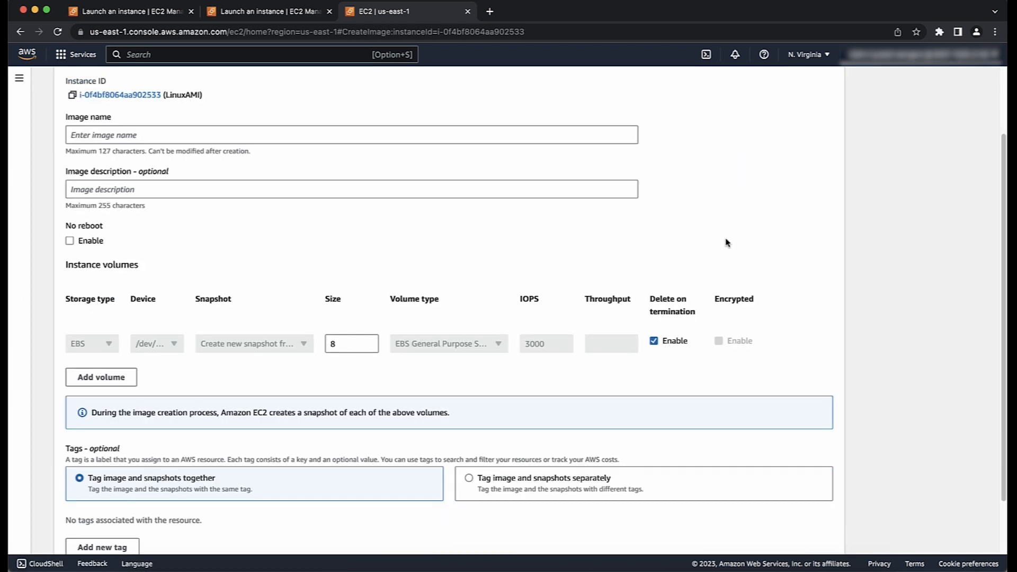
mouse_move(359, 108)
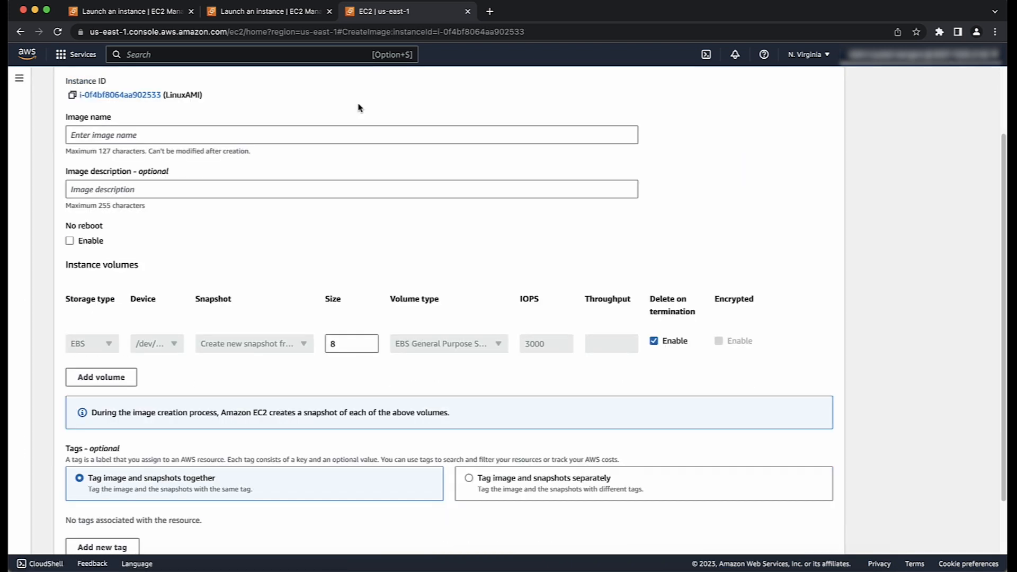
text(LinuxFinalAMI)
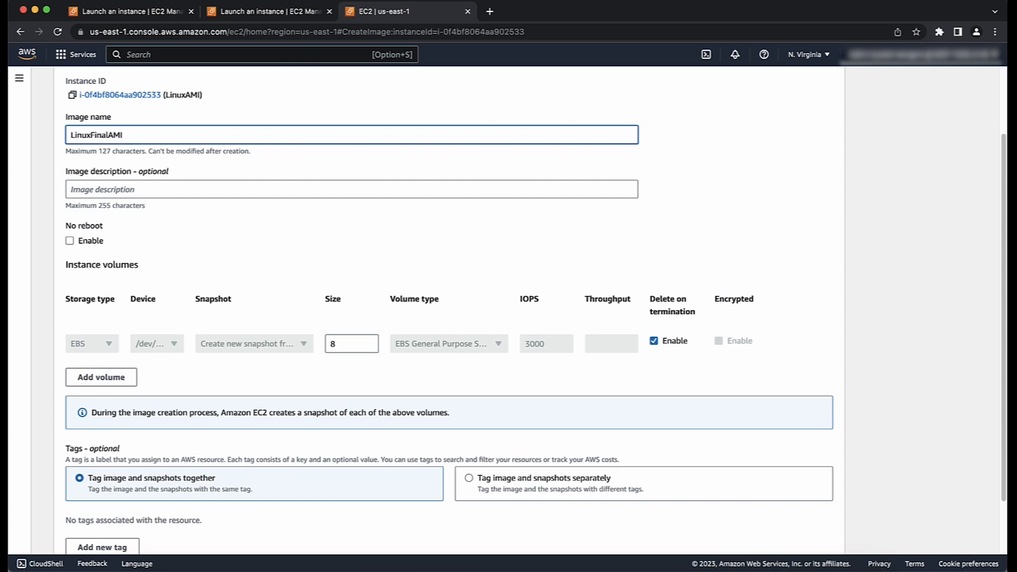
scroll(down, 3)
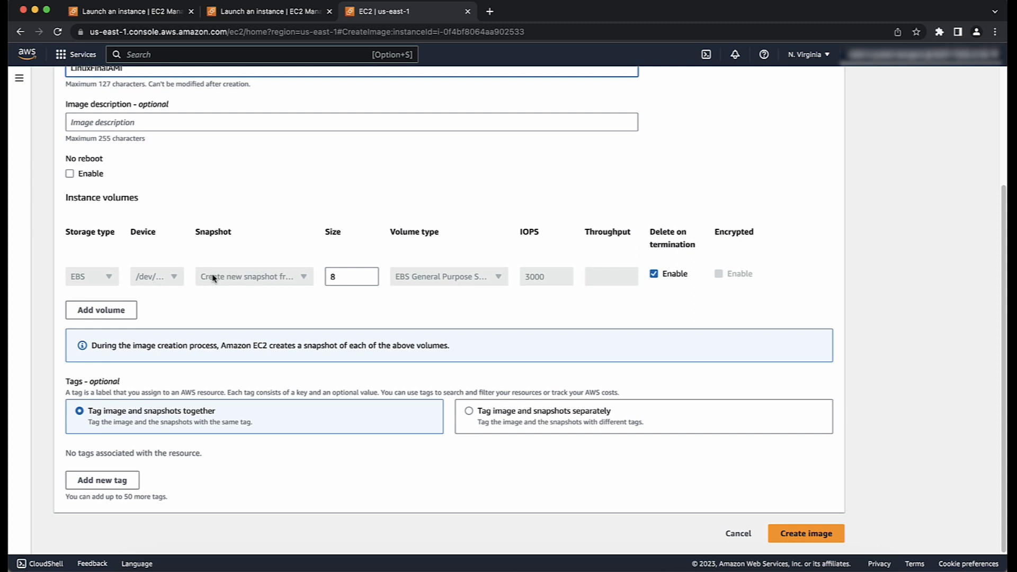
mouse_move(100, 311)
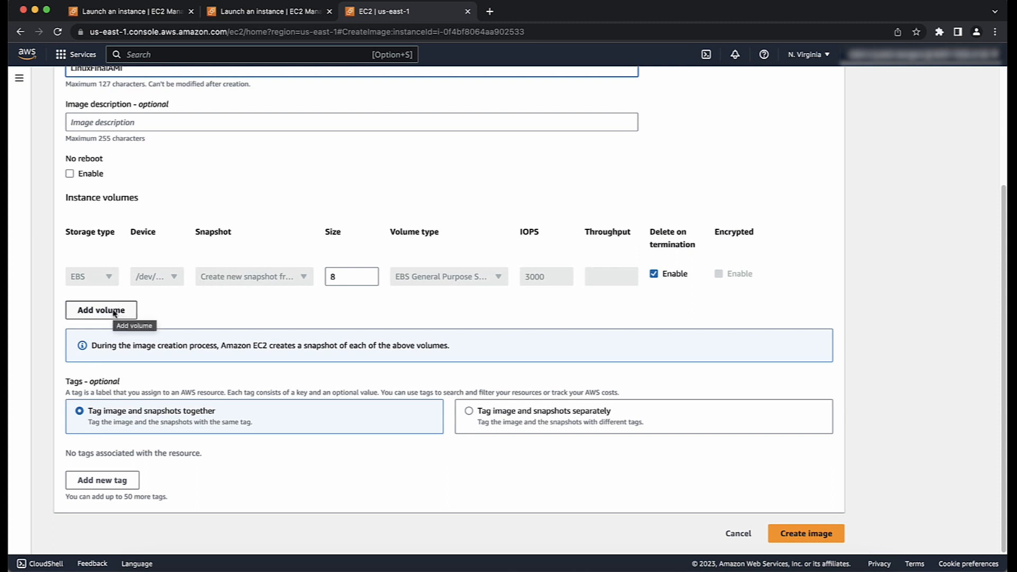
click(102, 480)
text(prod)
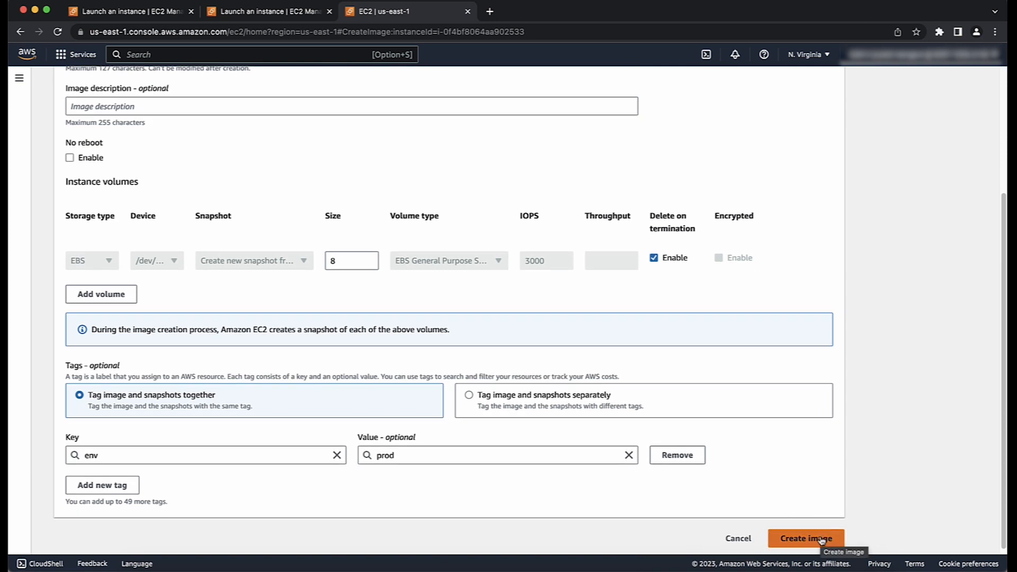
click(805, 538)
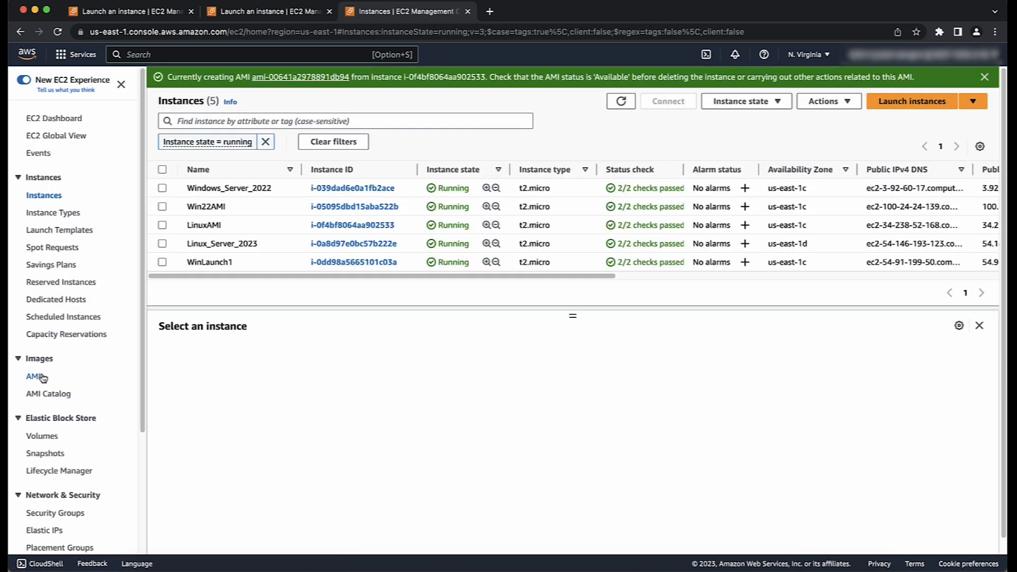
Show my owned AMIs, where LinuxFinalAMI is listed as Pending.
click(33, 376)
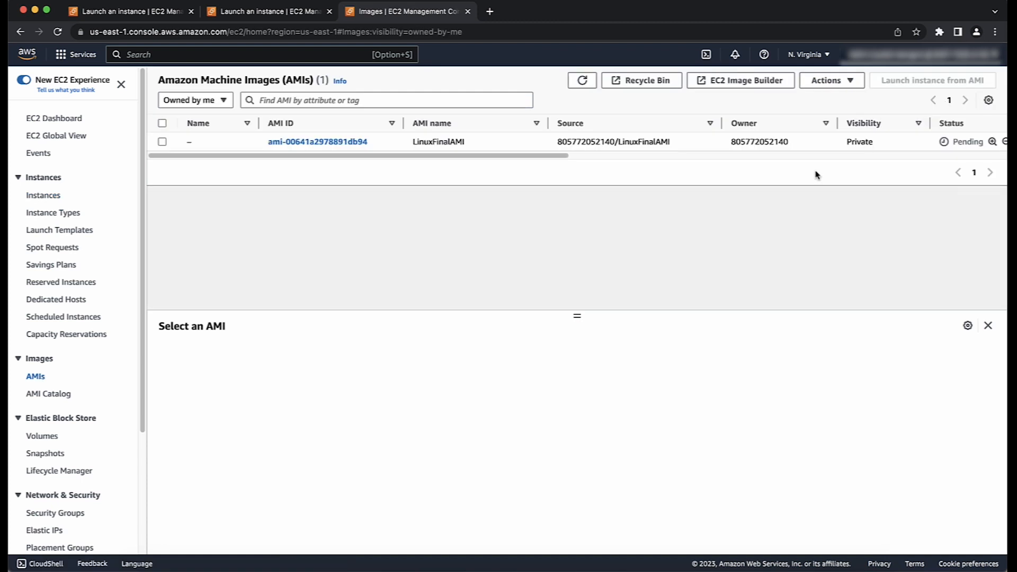
mouse_move(710, 236)
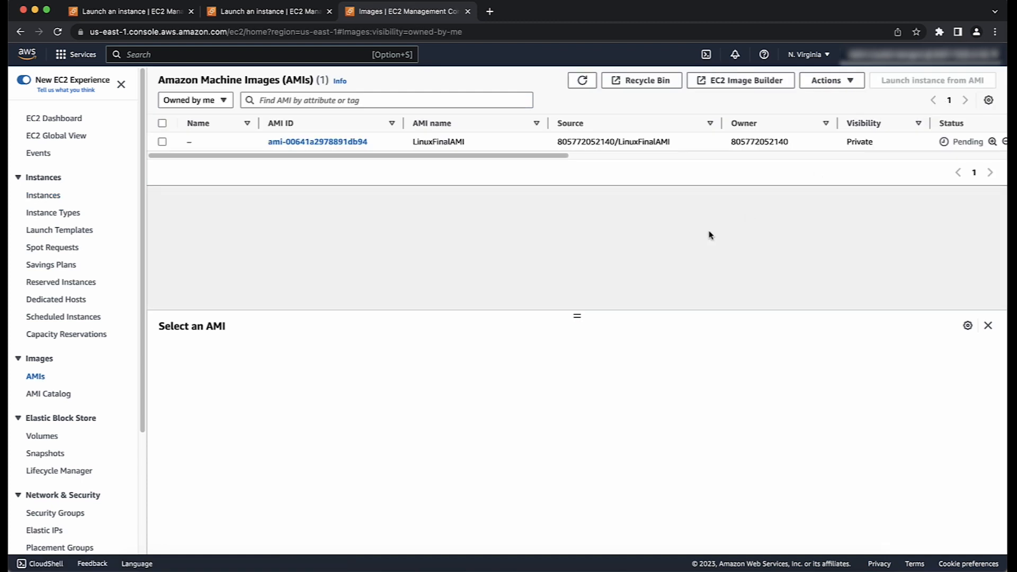
mouse_move(563, 257)
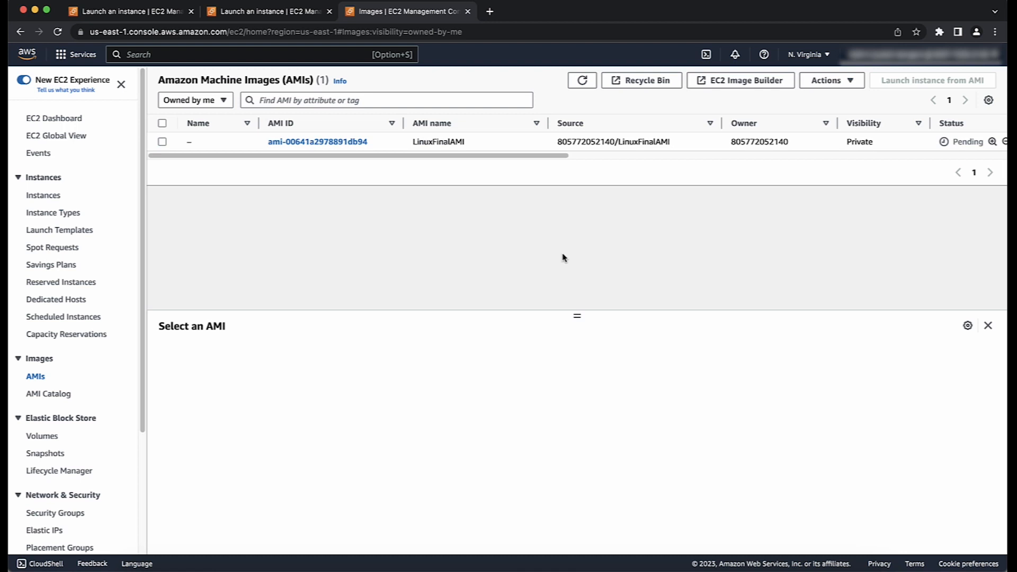
mouse_move(373, 266)
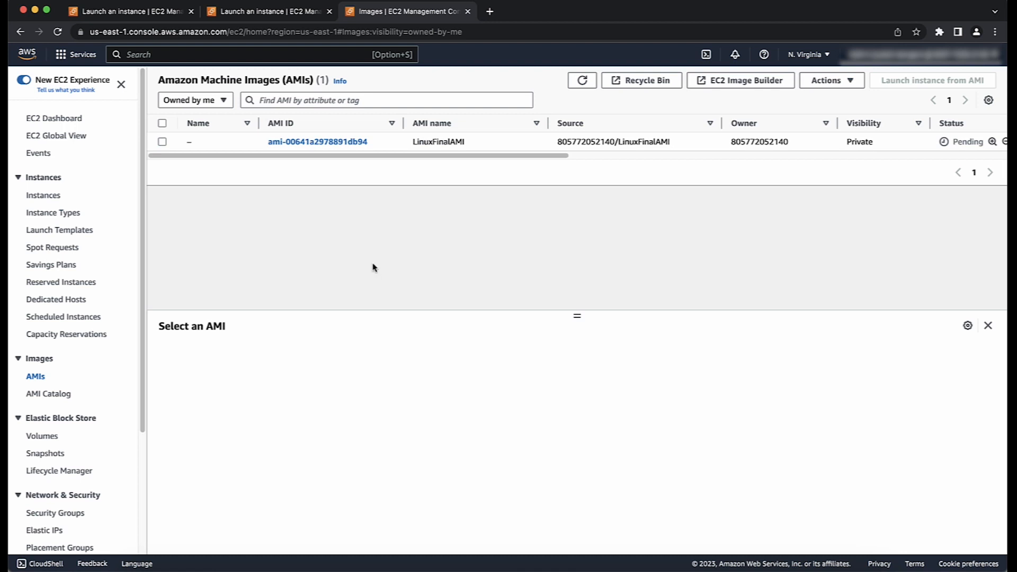
mouse_move(351, 261)
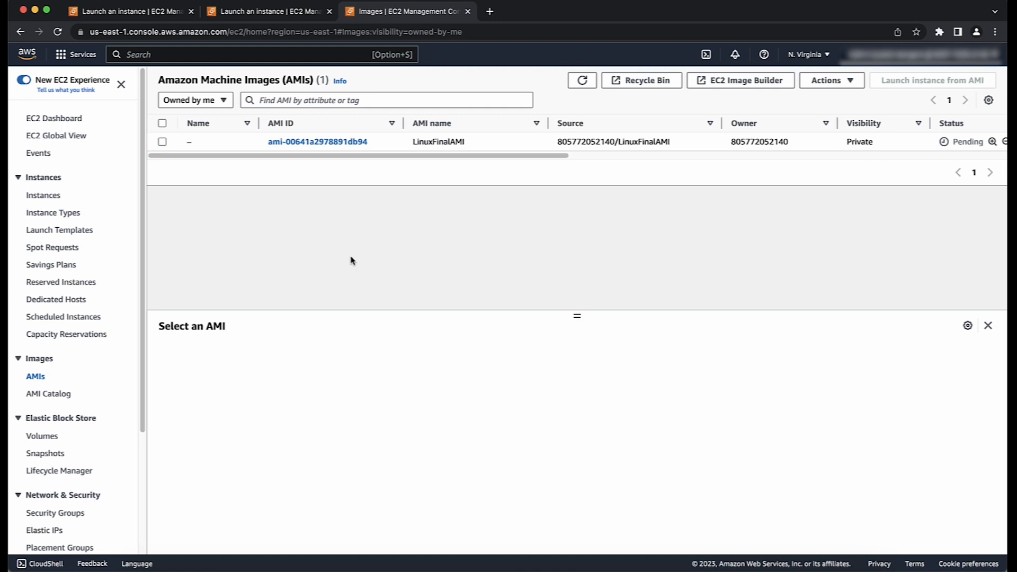
mouse_move(260, 215)
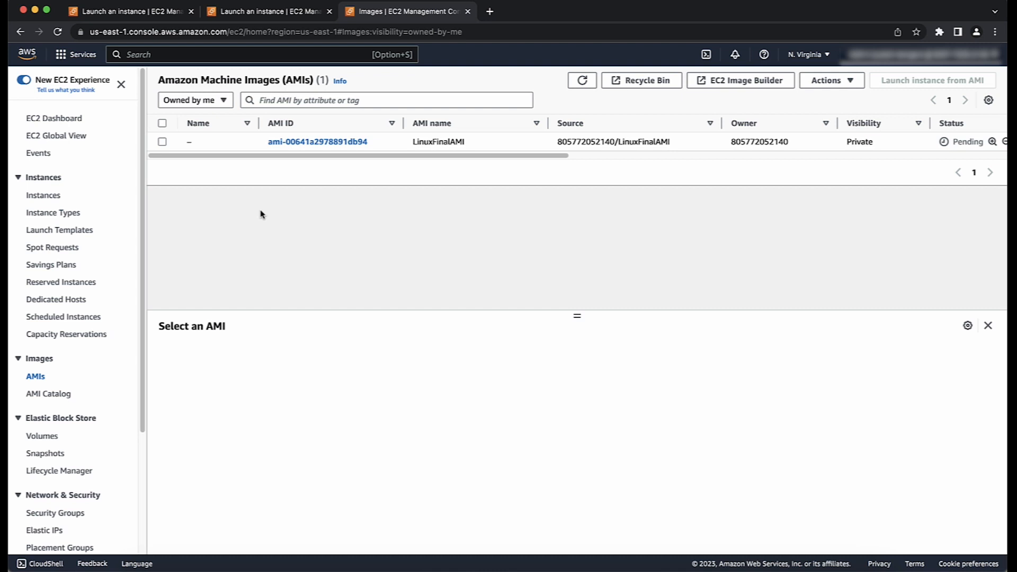